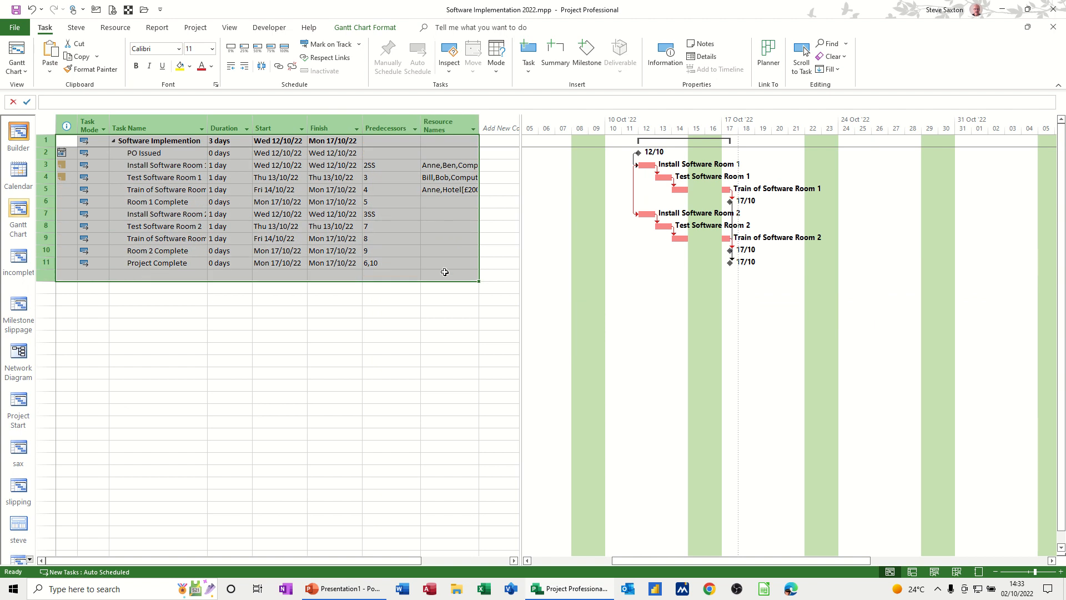
Step: Bring up the blank Excel workbook after copying the task rows
left_click(417, 56)
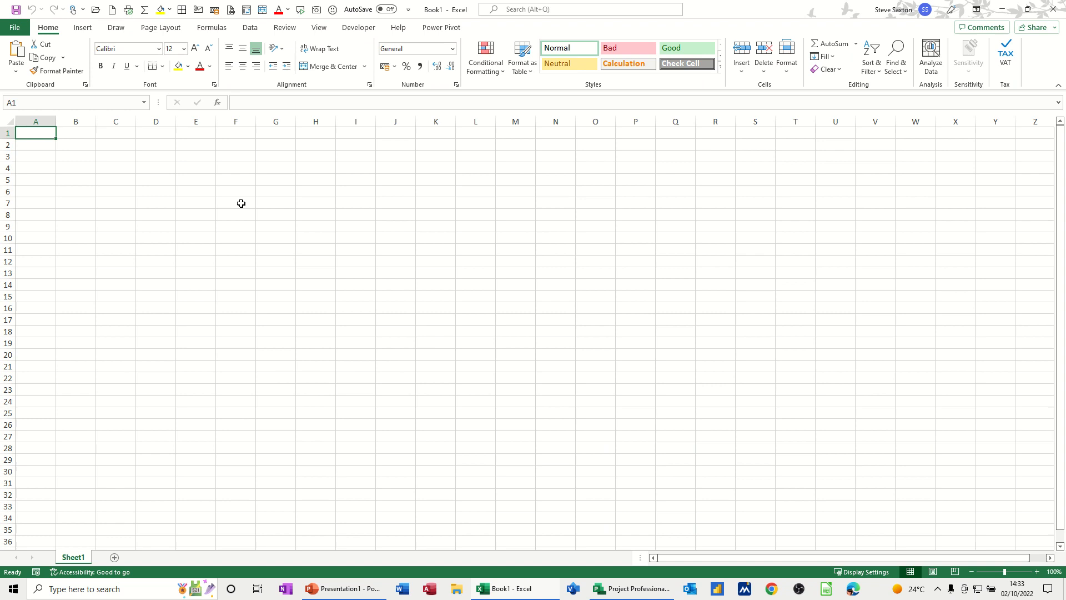
Step: Paste the copied task table into cell A1 with Ctrl+V
key("ctrl+v")
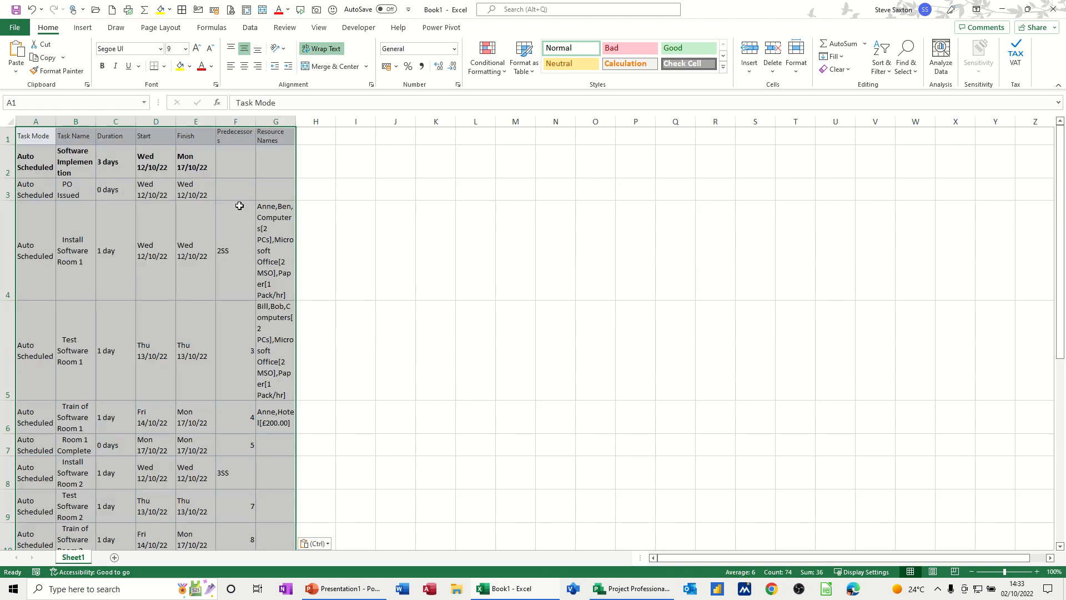
mouse_move(155, 338)
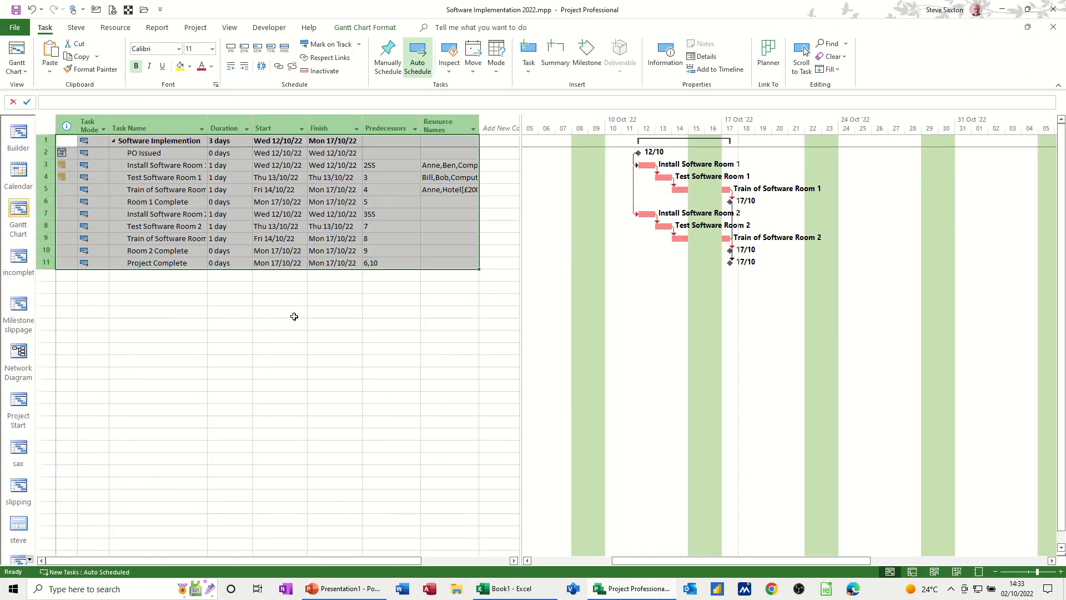
mouse_move(170, 178)
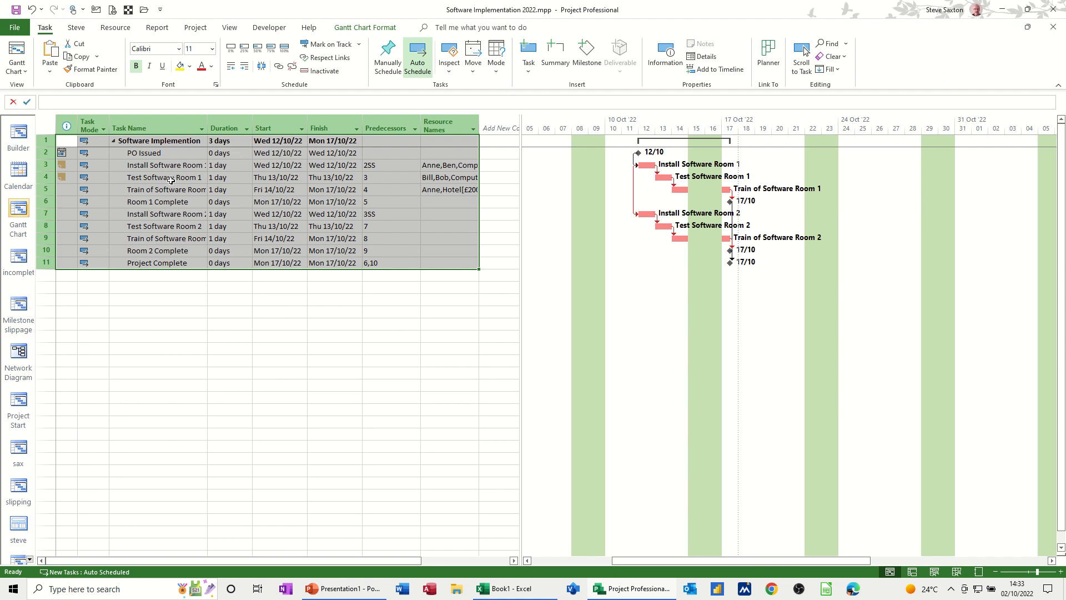
Step: Switch back to the emptied Excel sheet with the task rows recopied
left_click(165, 164)
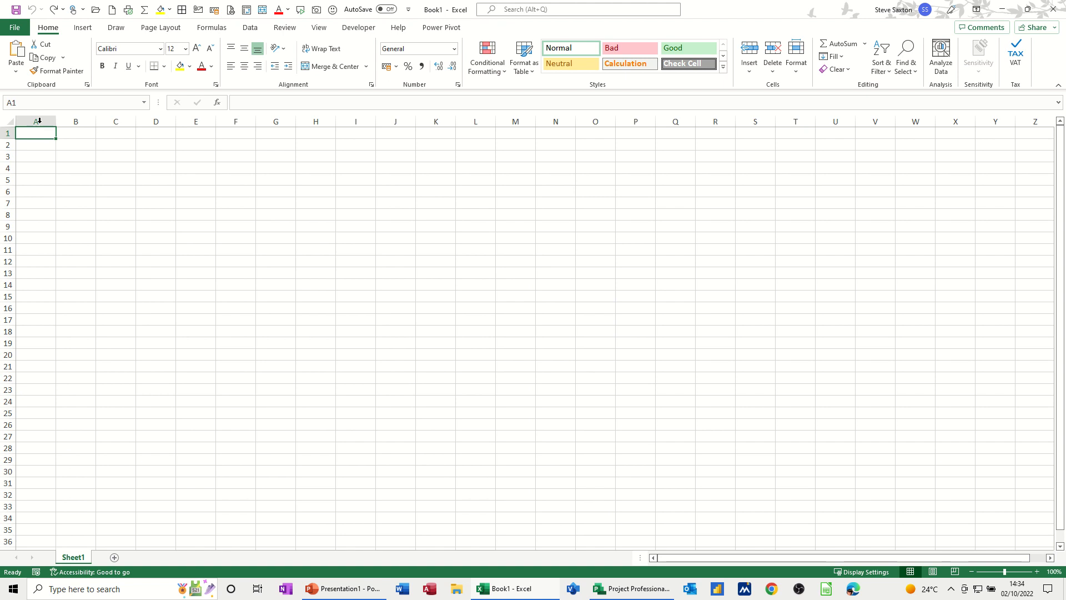
Step: Paste link the schedule as a Microsoft Project Document Object via Paste Special
left_click(16, 55)
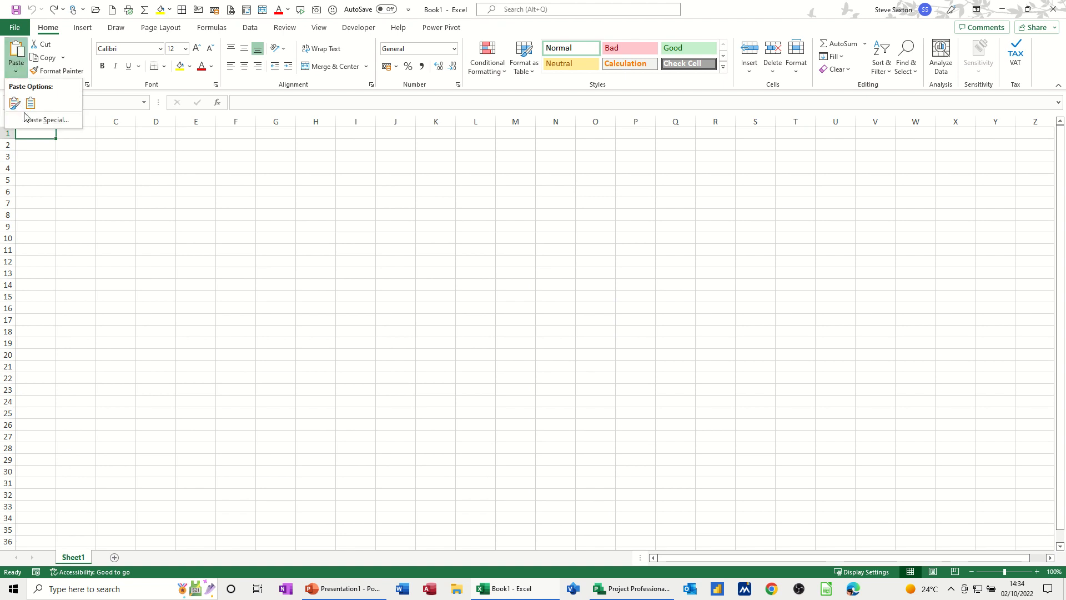
left_click(49, 120)
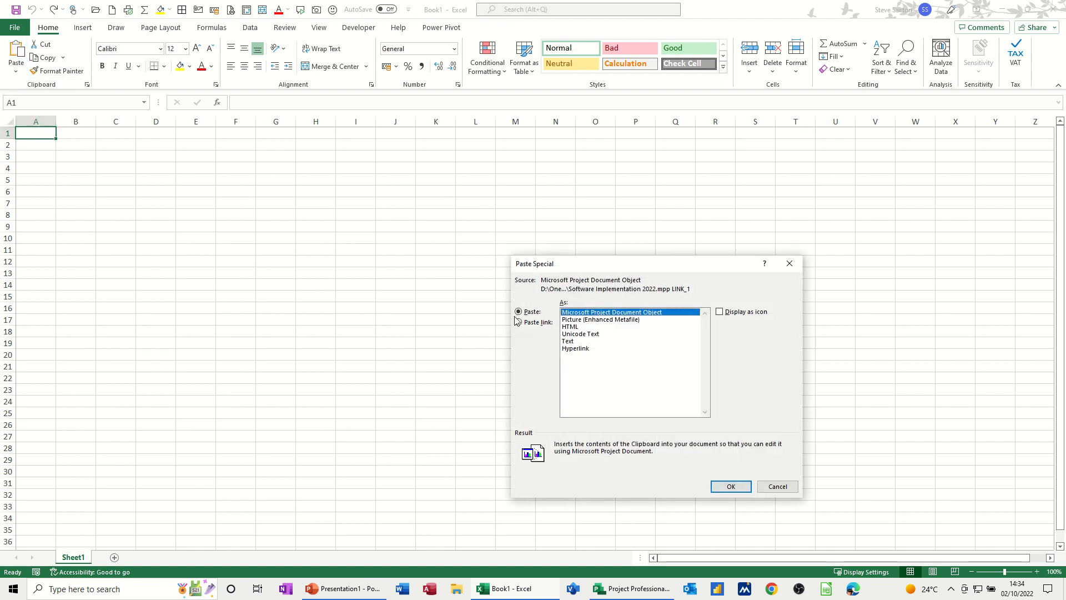
left_click(518, 322)
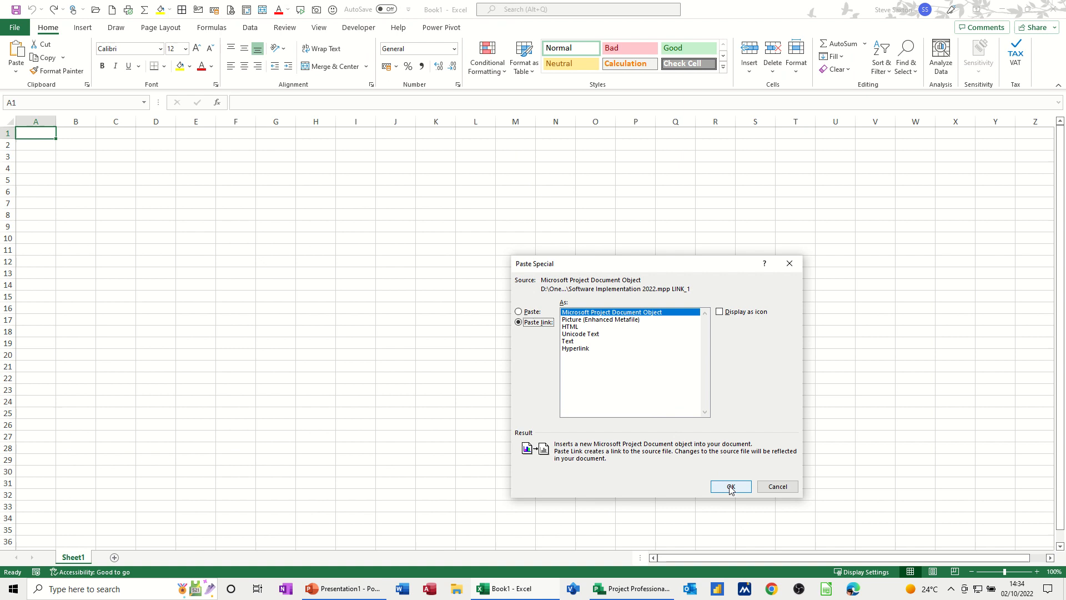
left_click(730, 486)
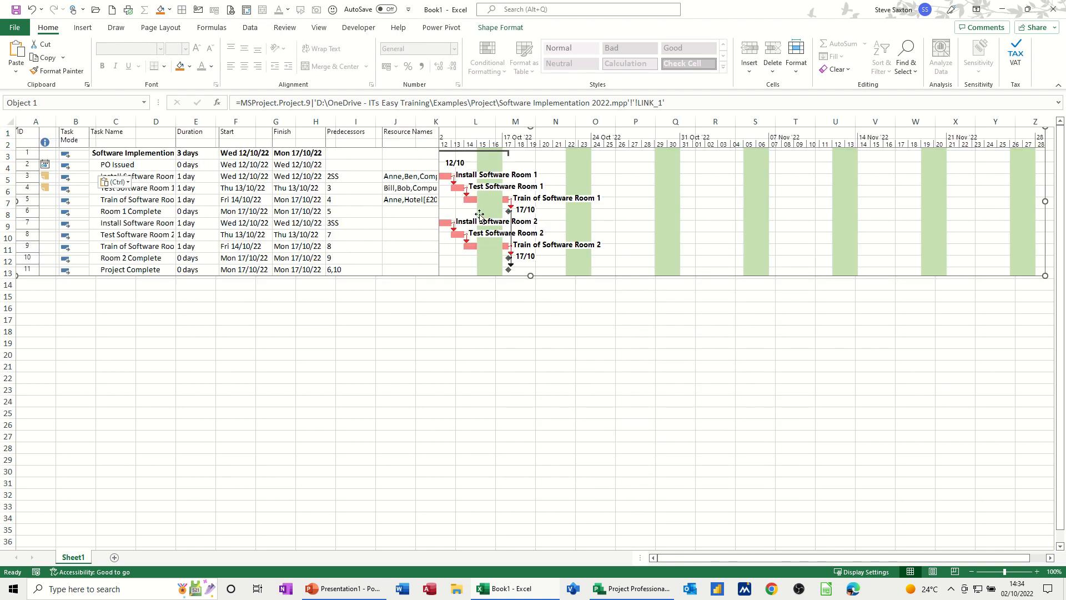
mouse_move(200, 179)
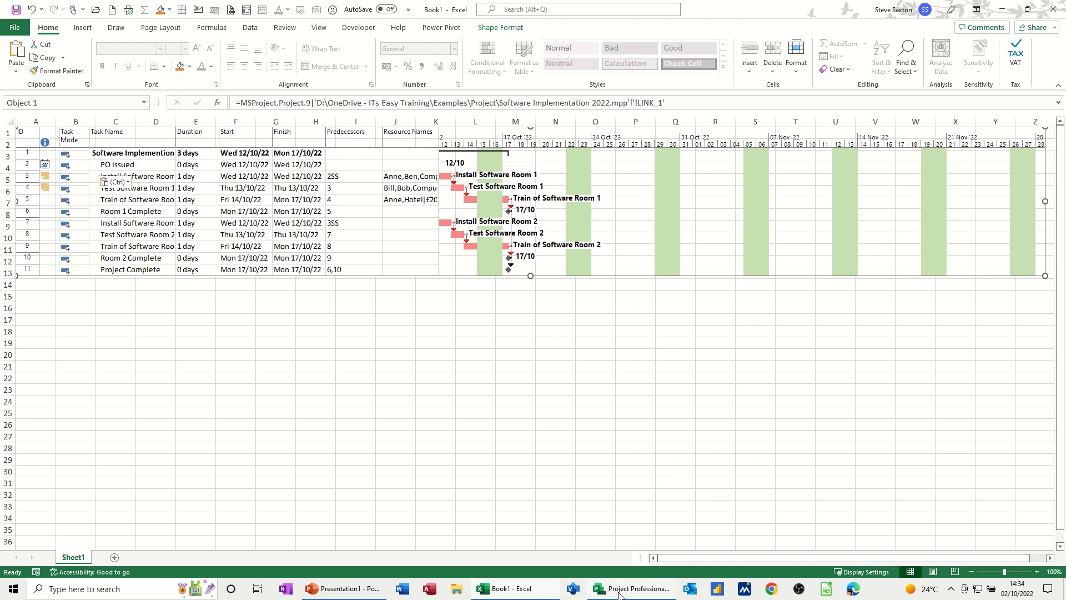
Step: Set Install Software Room 1's duration to 3 days
left_click(631, 588)
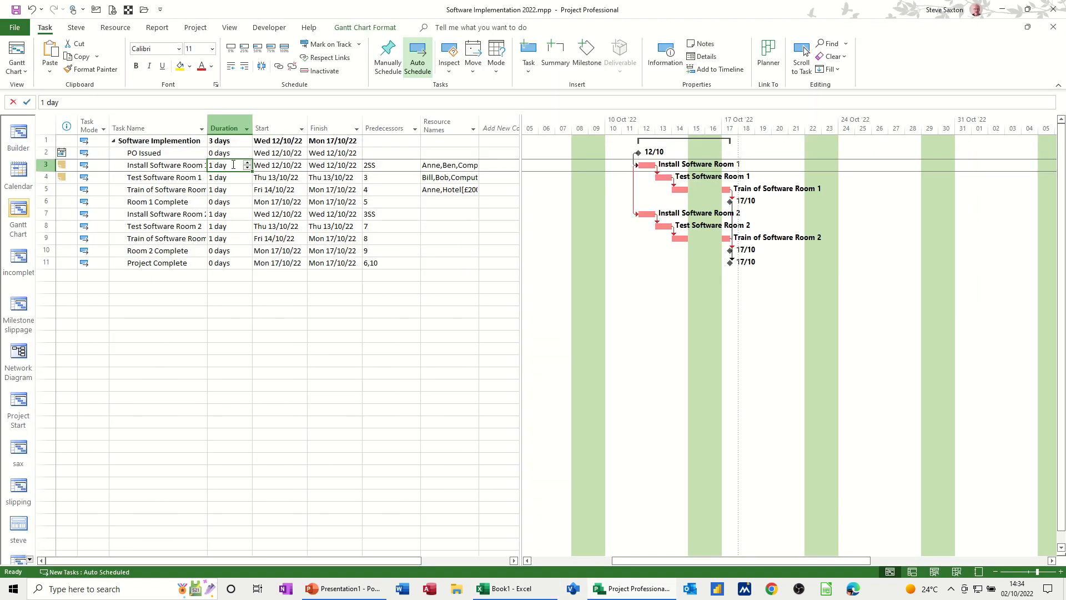
type("3 days")
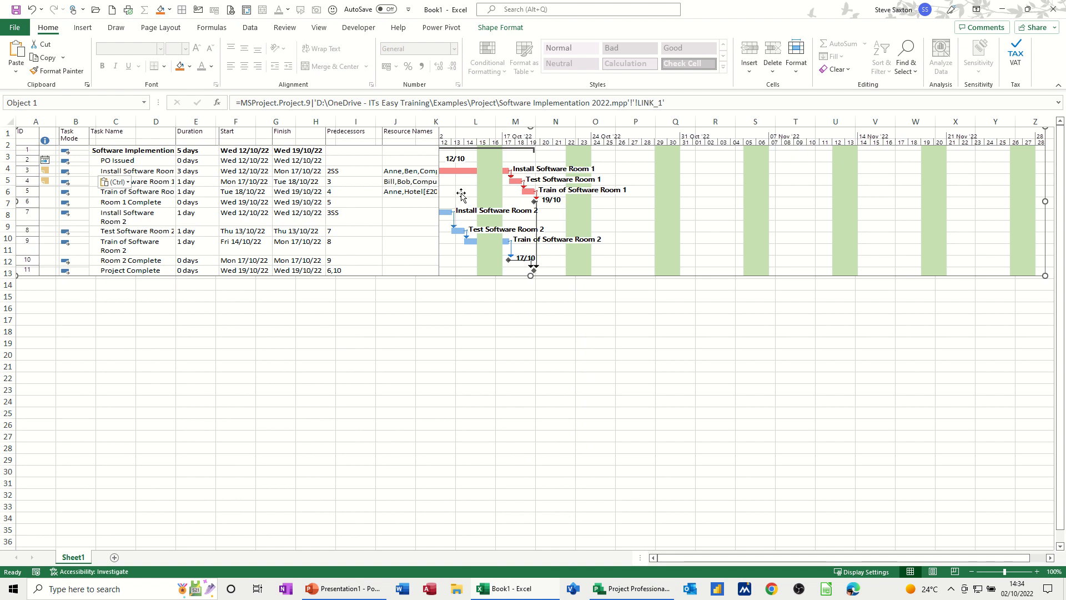
mouse_move(291, 178)
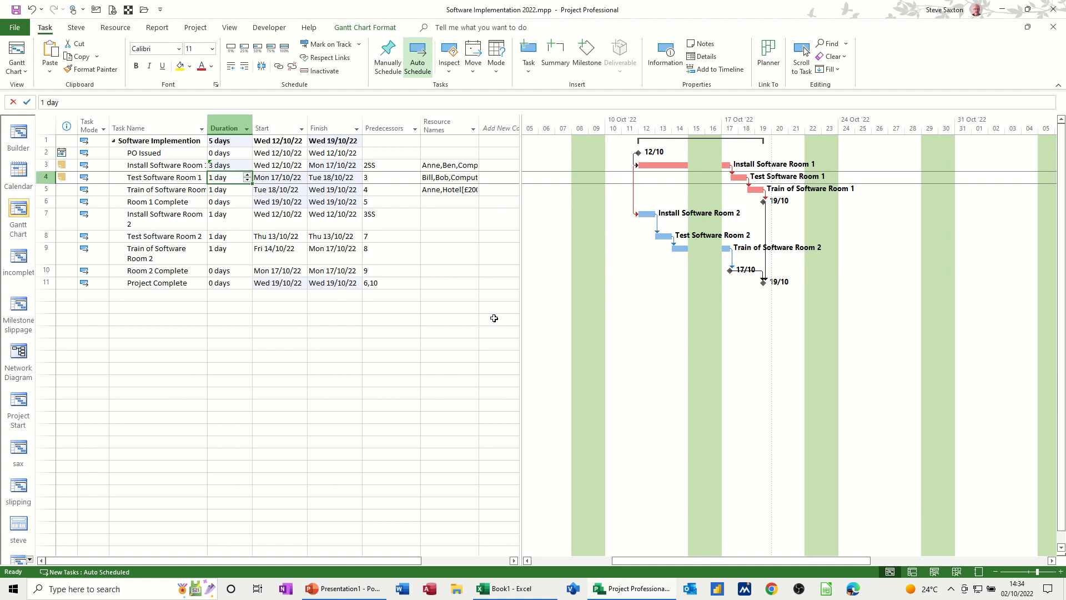
Step: Save the schedule to the Desktop as an Excel Workbook (*.xlsx)
left_click(229, 306)
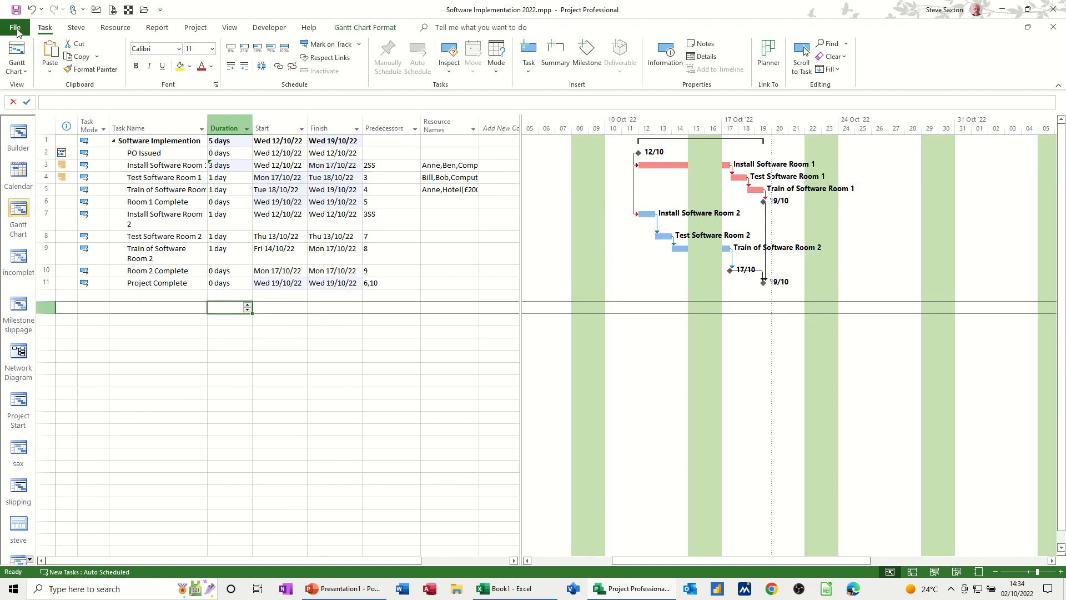
left_click(15, 27)
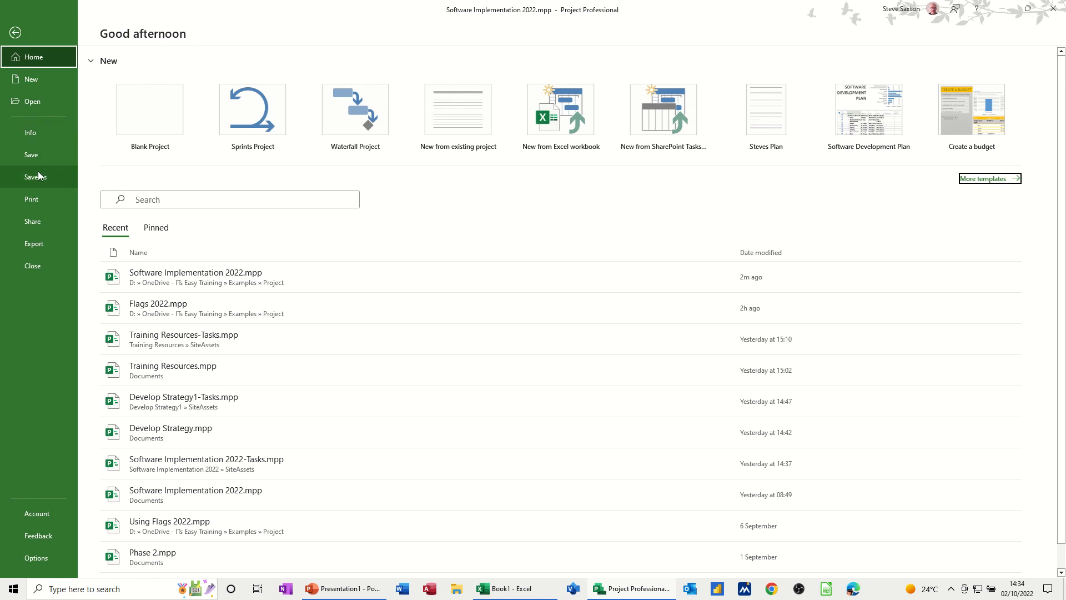
left_click(35, 177)
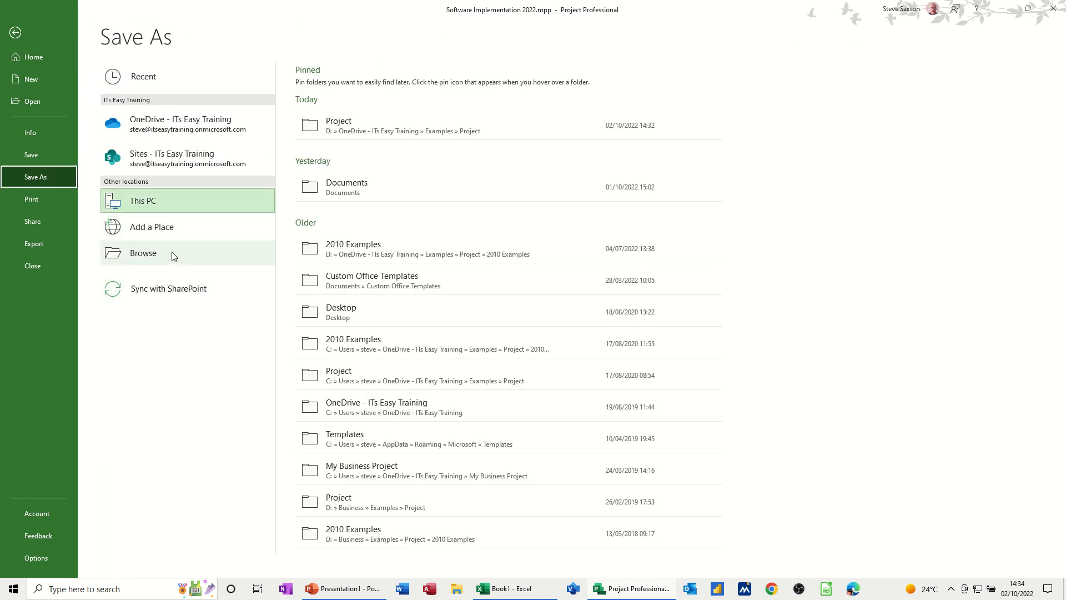
left_click(143, 253)
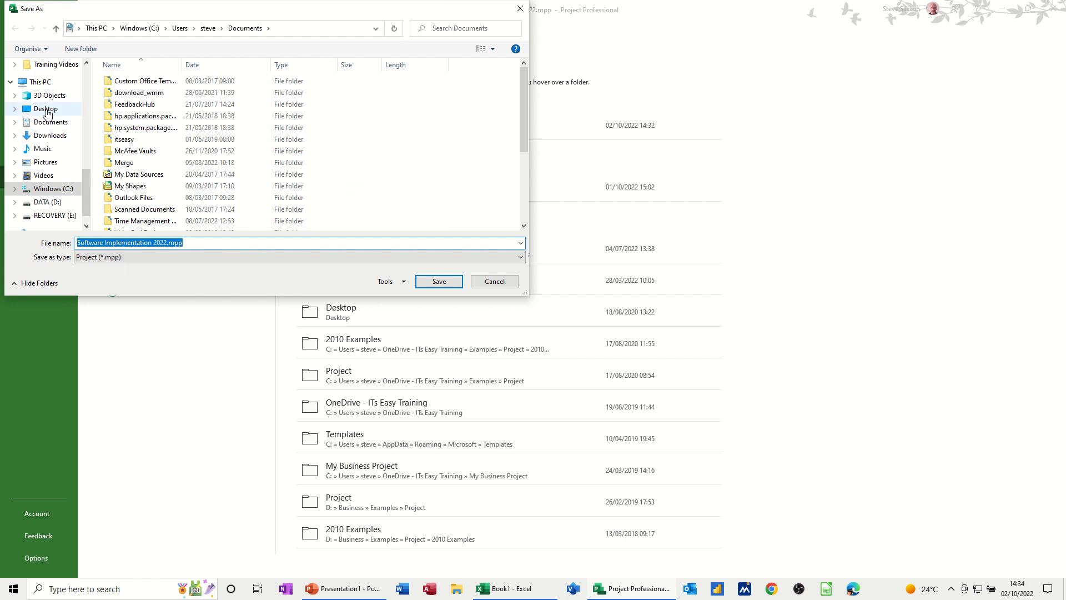
left_click(46, 109)
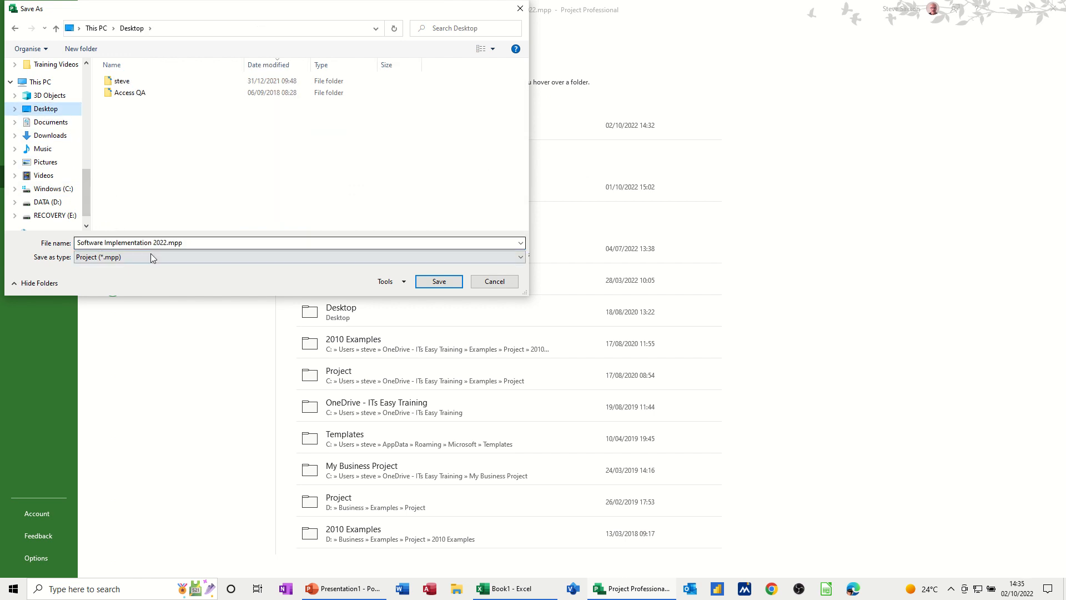
left_click(297, 256)
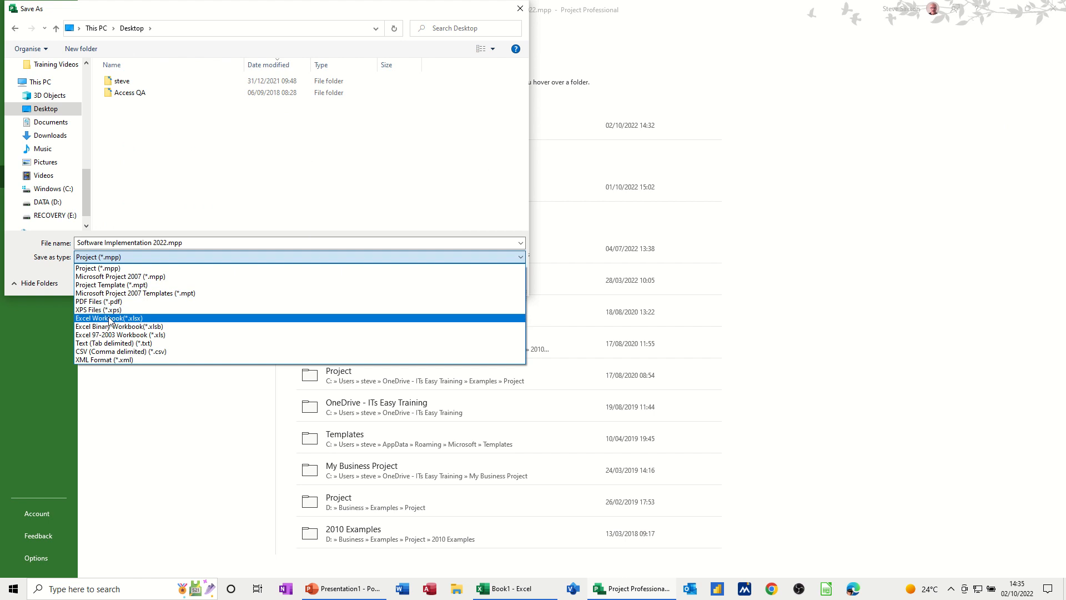
left_click(108, 318)
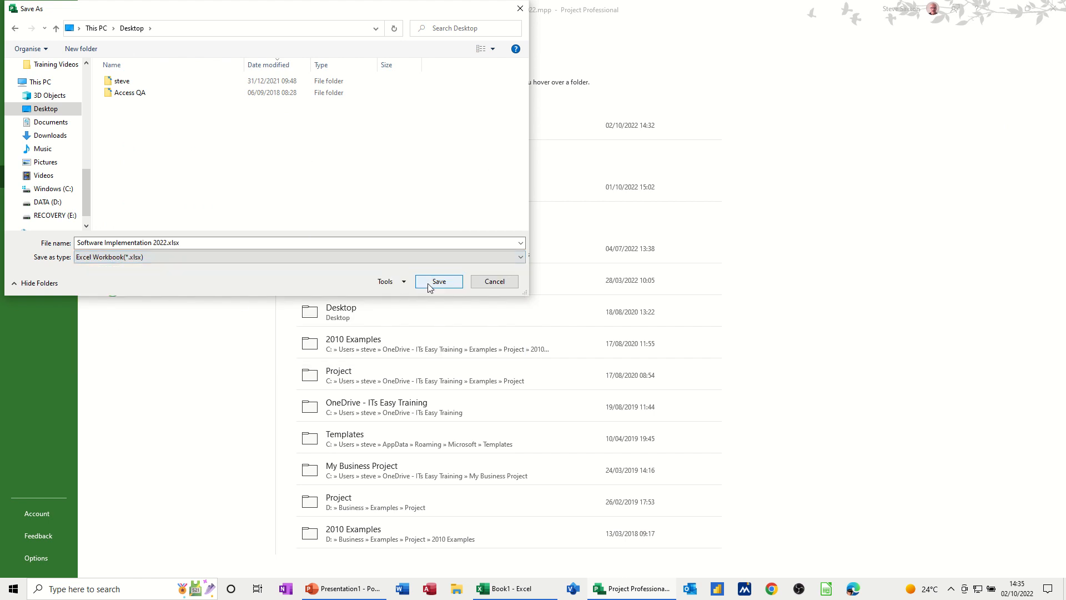
left_click(439, 282)
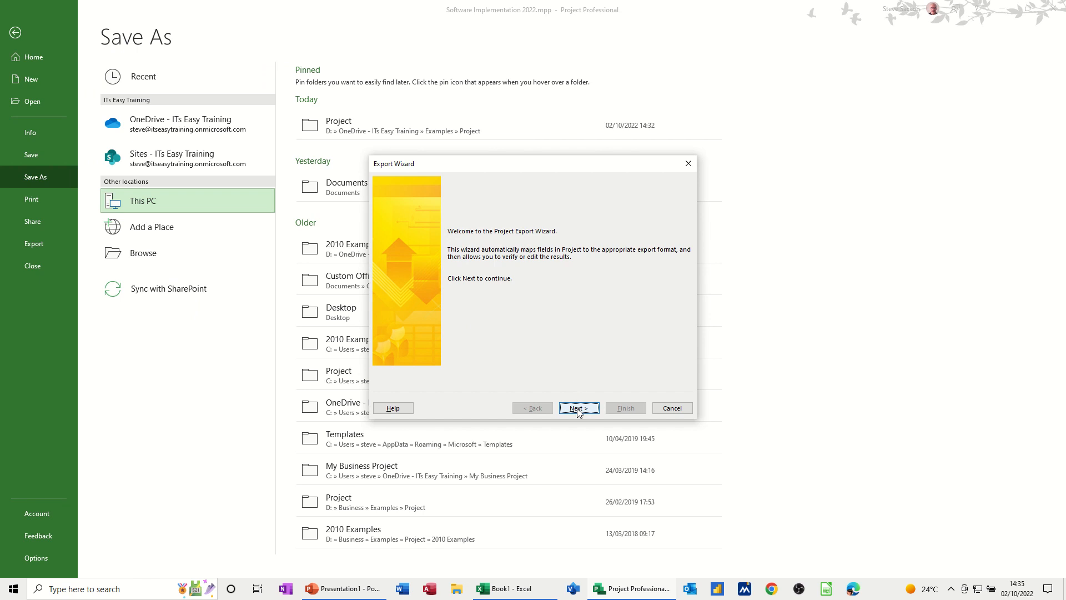
Step: Run the Export Wizard with the existing 'steve' map, exporting Tasks
left_click(577, 408)
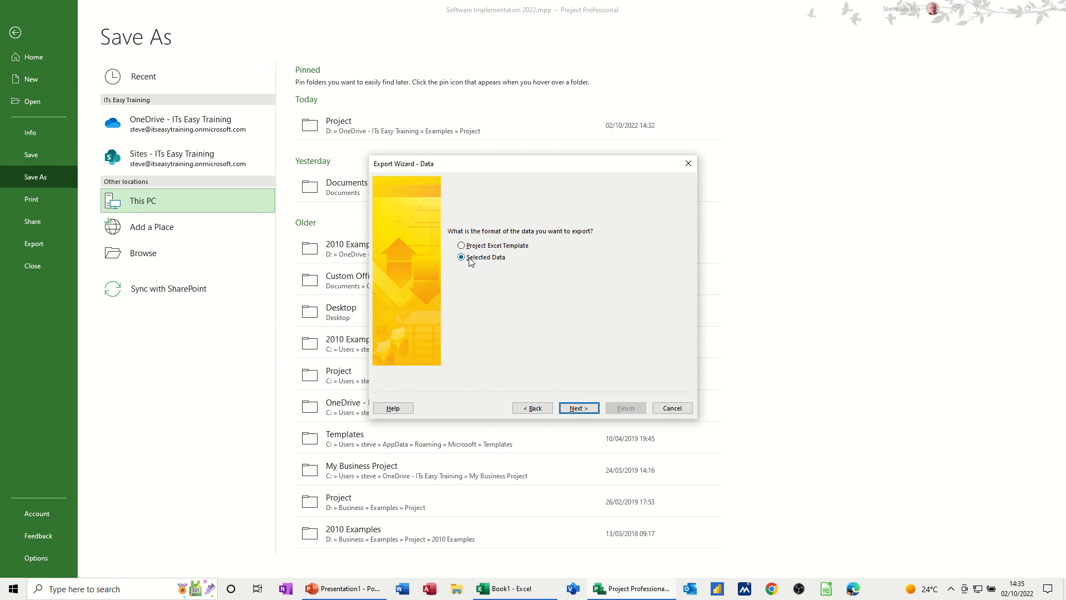
left_click(577, 409)
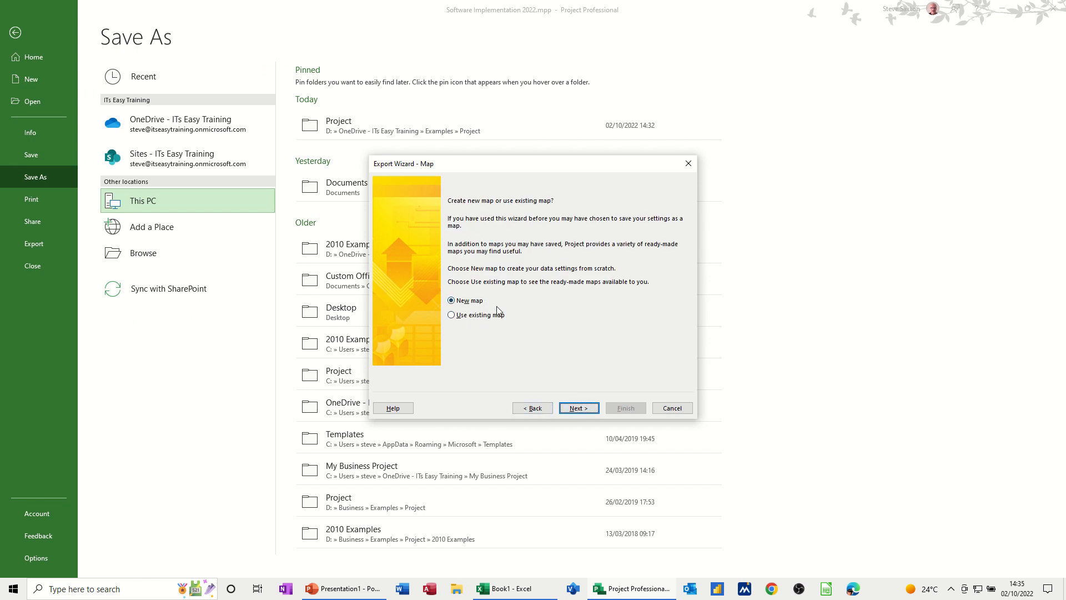
mouse_move(460, 320)
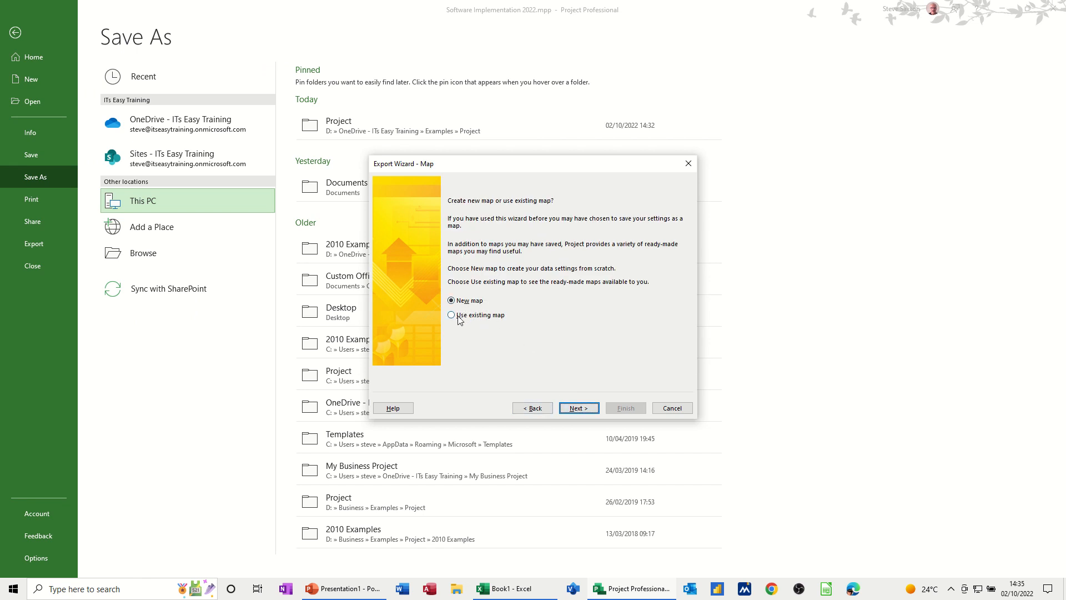
left_click(451, 315)
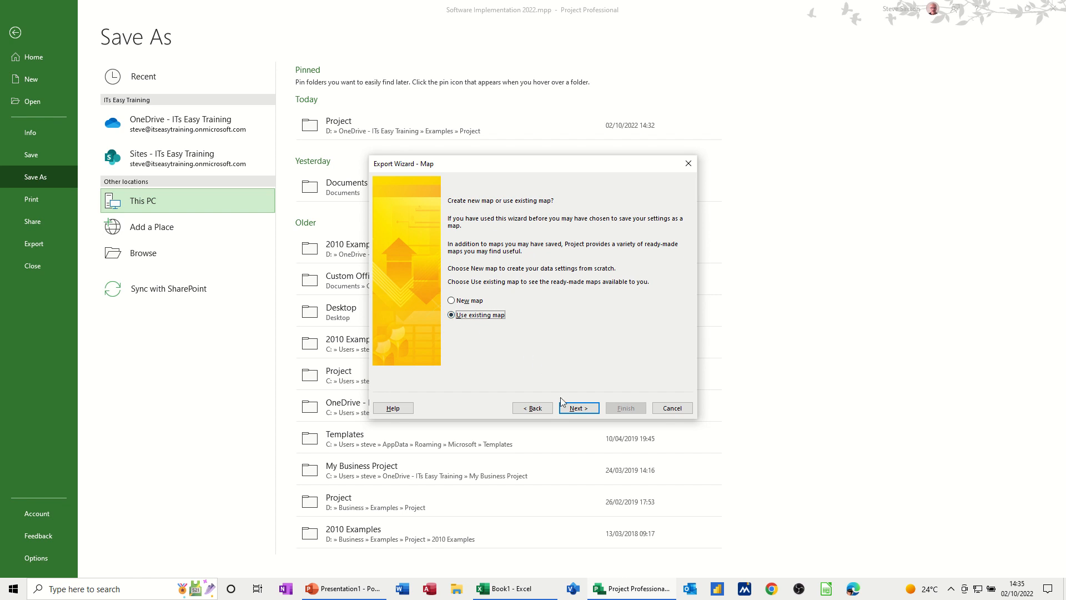
left_click(578, 407)
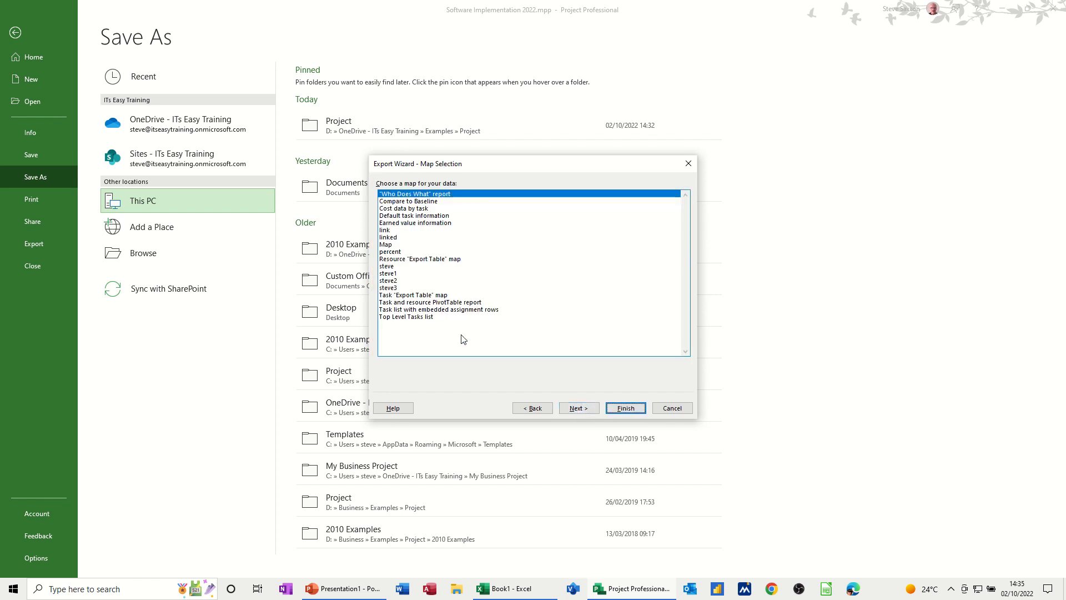
left_click(387, 265)
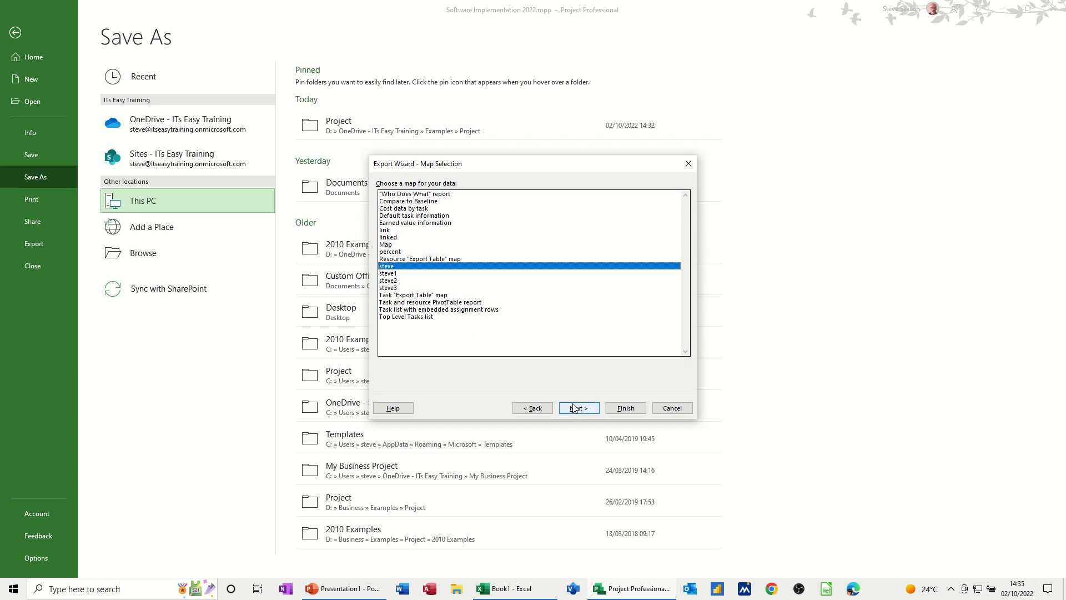
left_click(579, 407)
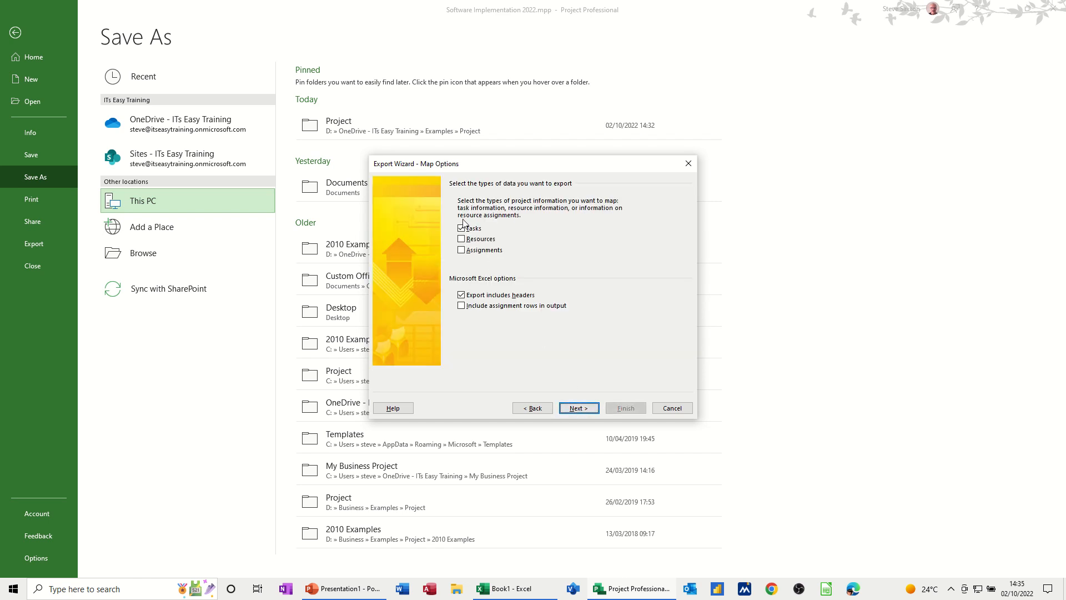
left_click(461, 227)
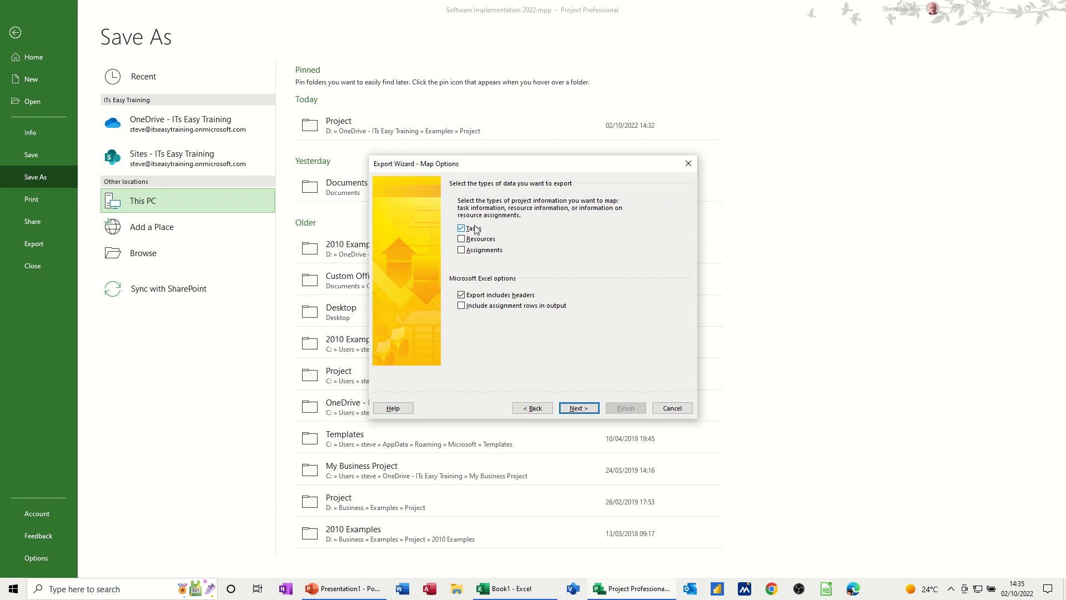
left_click(578, 408)
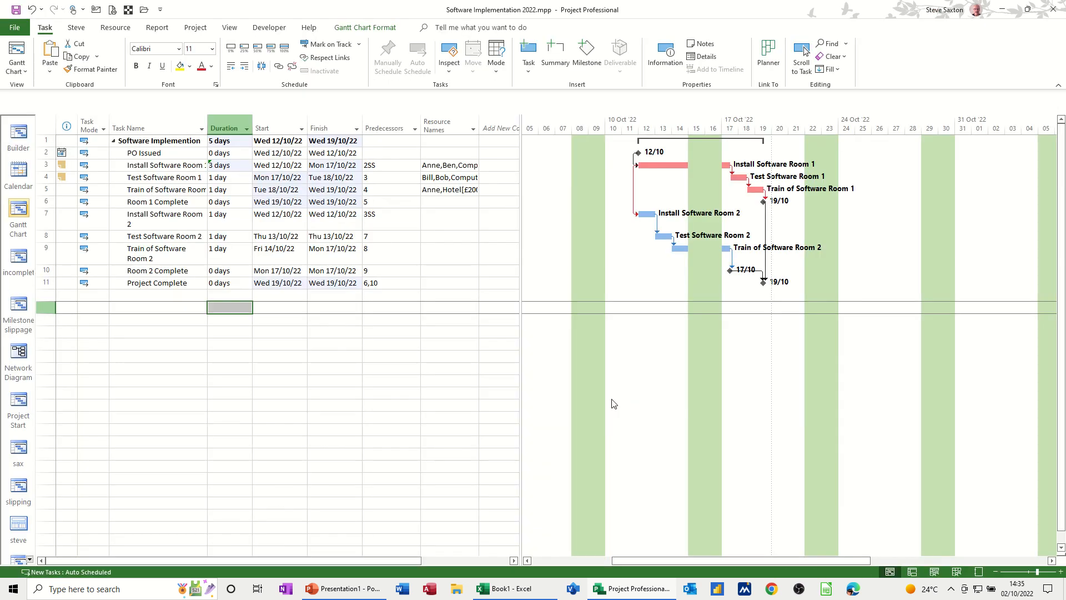
Step: Minimise Project Professional to reveal the Windows desktop
left_click(229, 306)
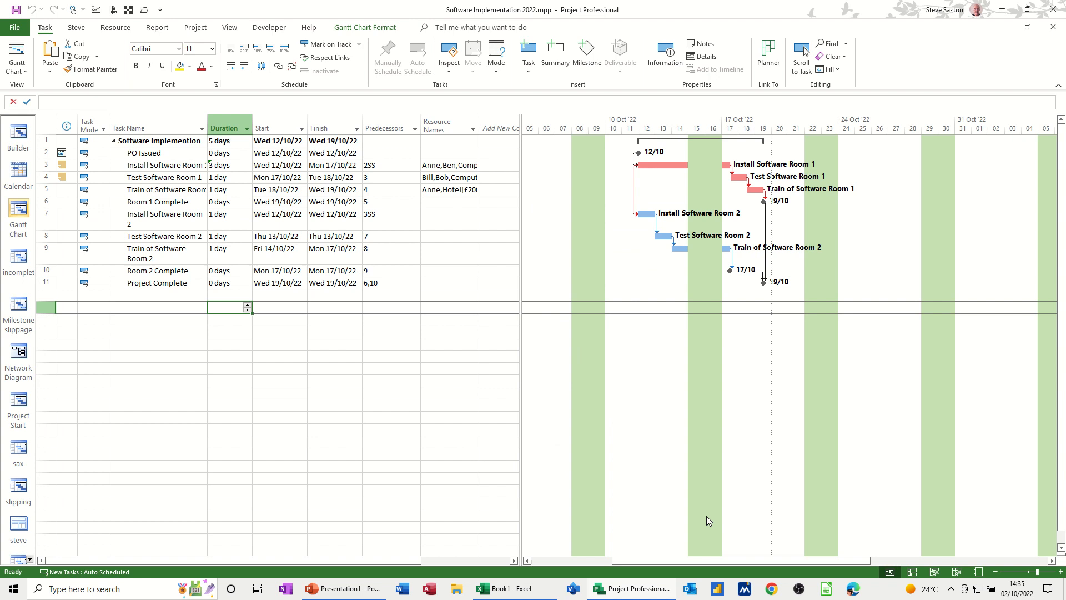
mouse_move(1005, 155)
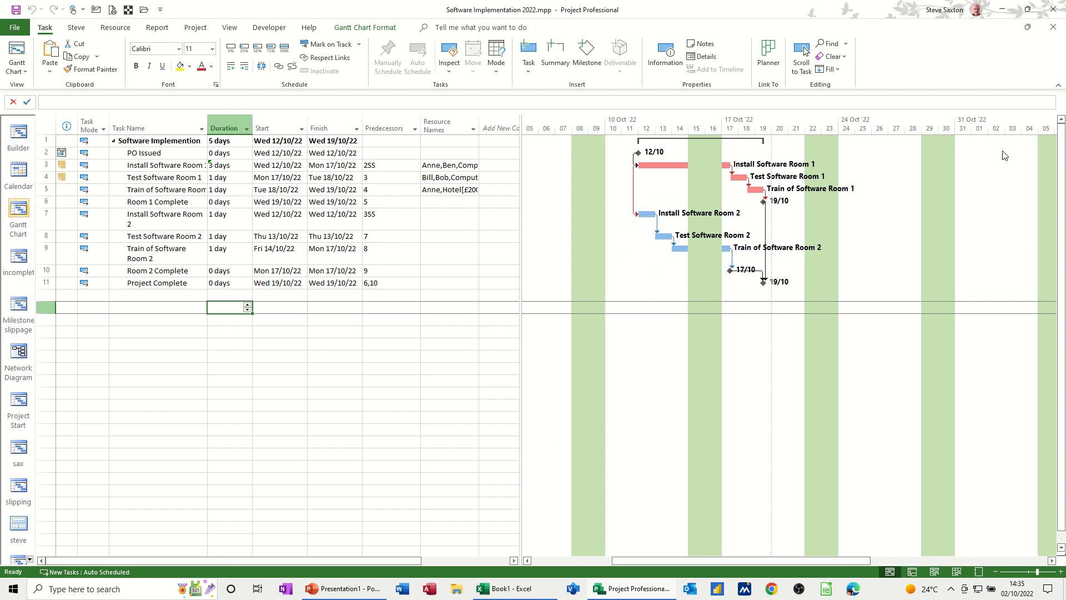
left_click(506, 588)
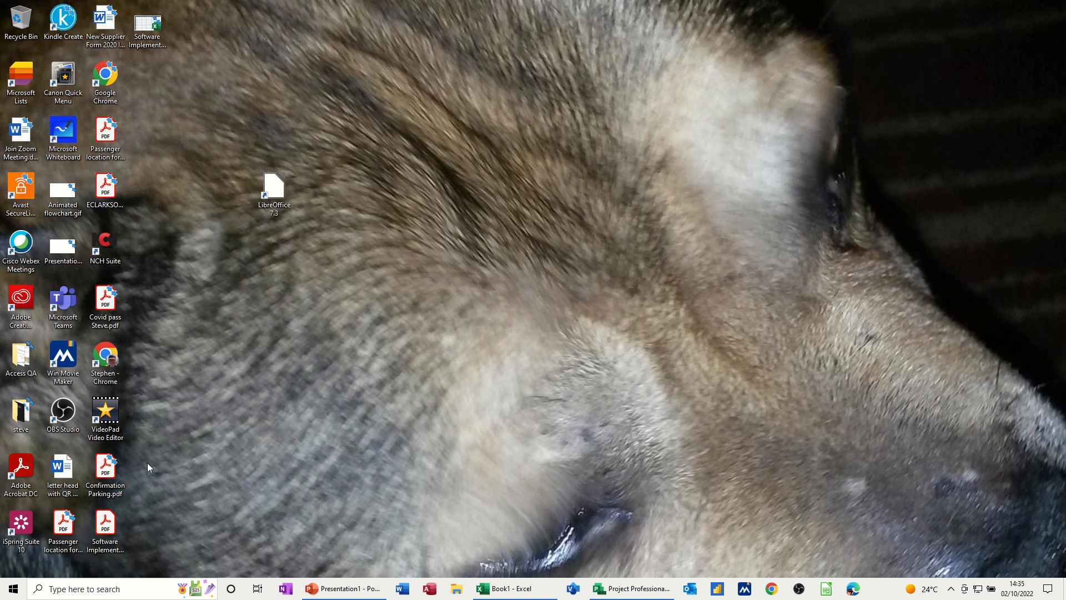
left_click(147, 21)
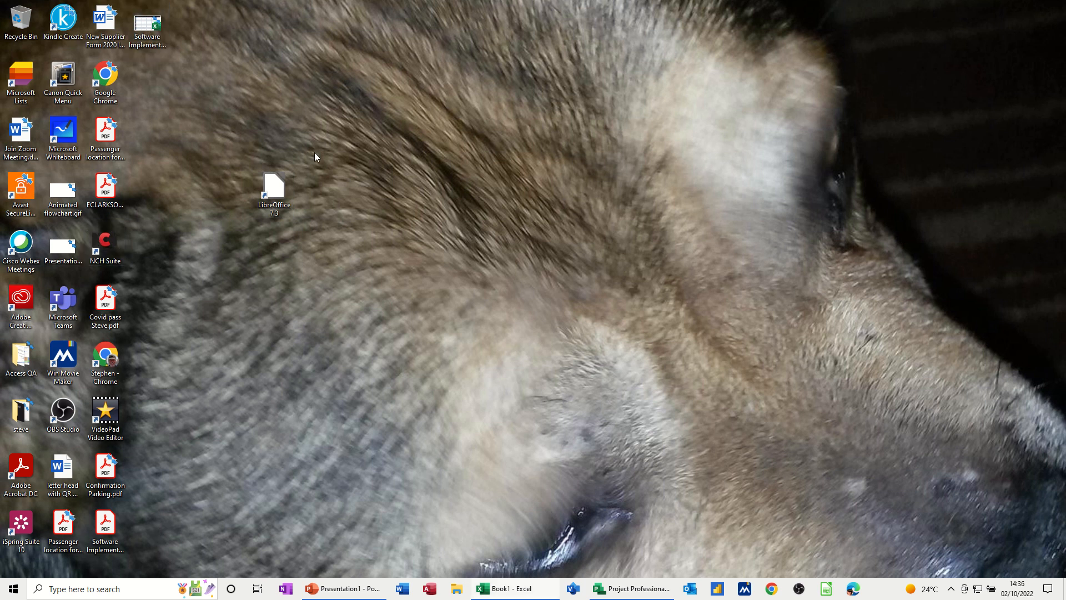
mouse_move(345, 148)
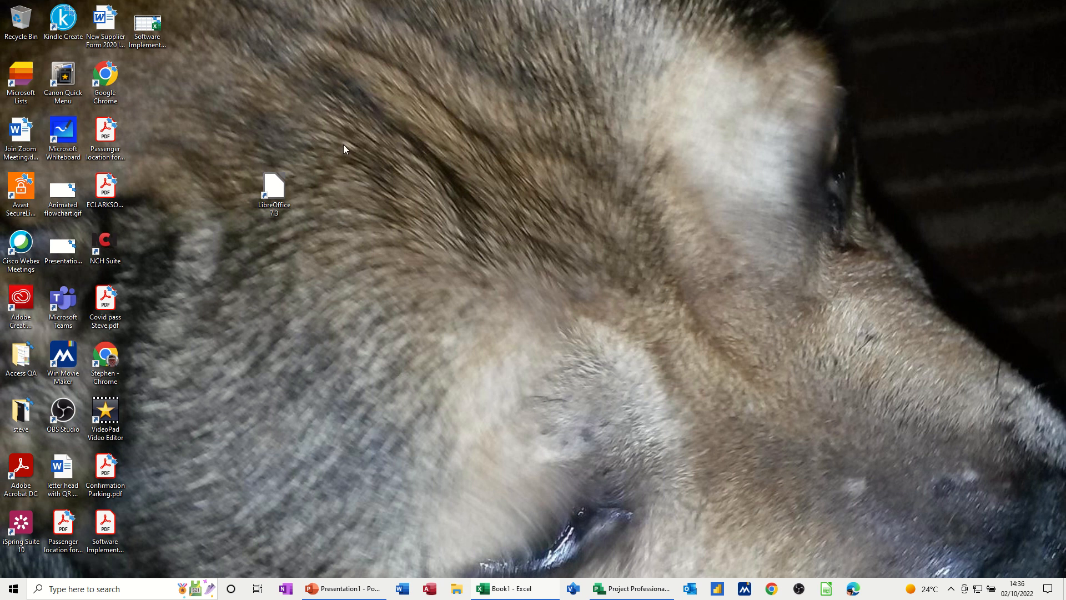
mouse_move(266, 145)
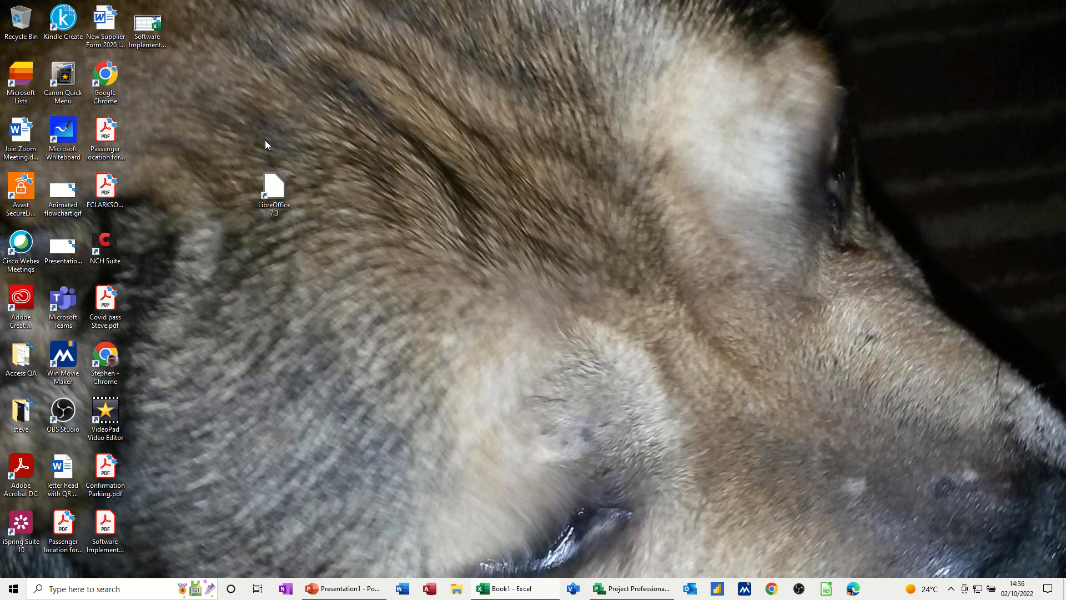
Step: AutoFit column D to show full Start_Date values, then close the workbook
left_click(503, 588)
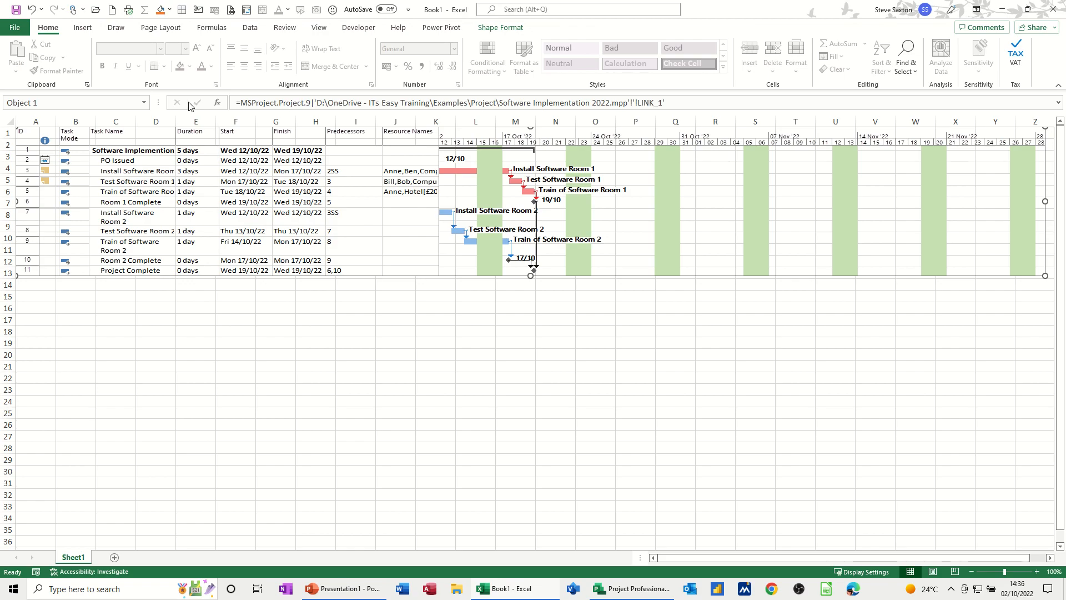
mouse_move(503, 533)
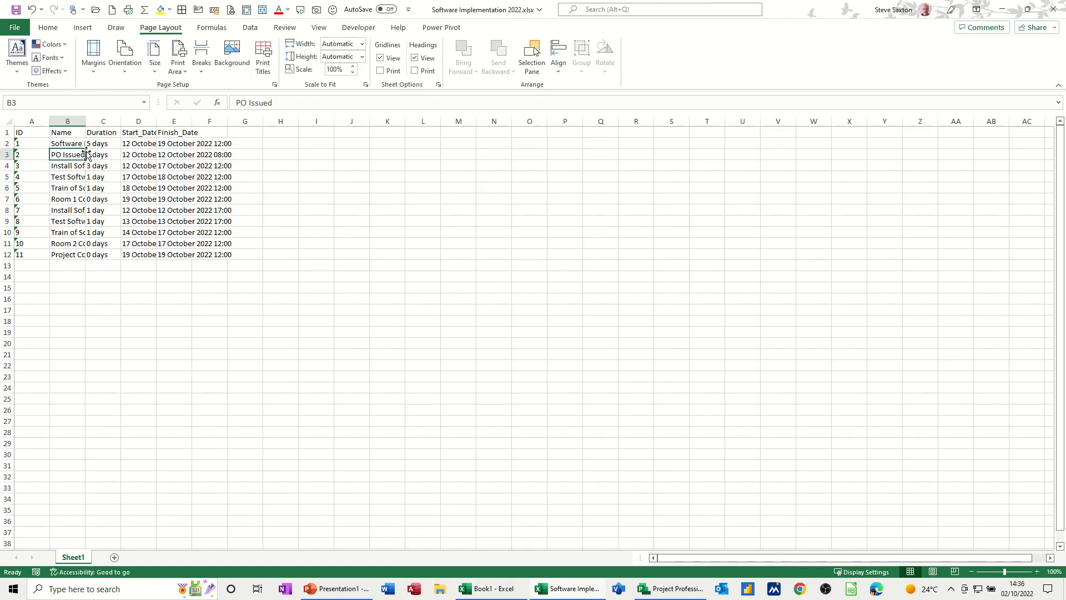
left_click(137, 154)
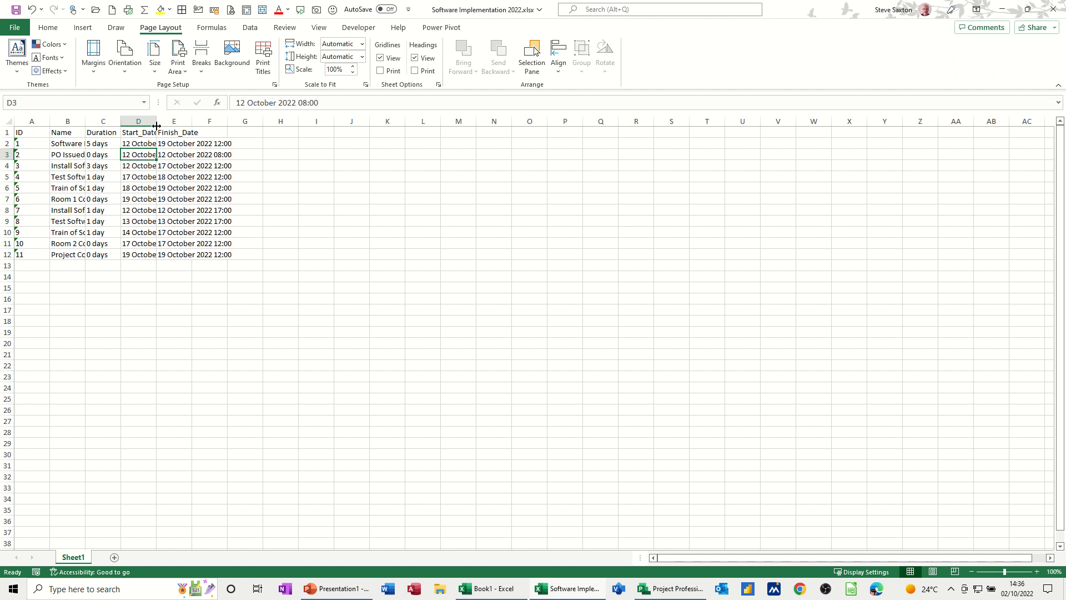
double_click(157, 121)
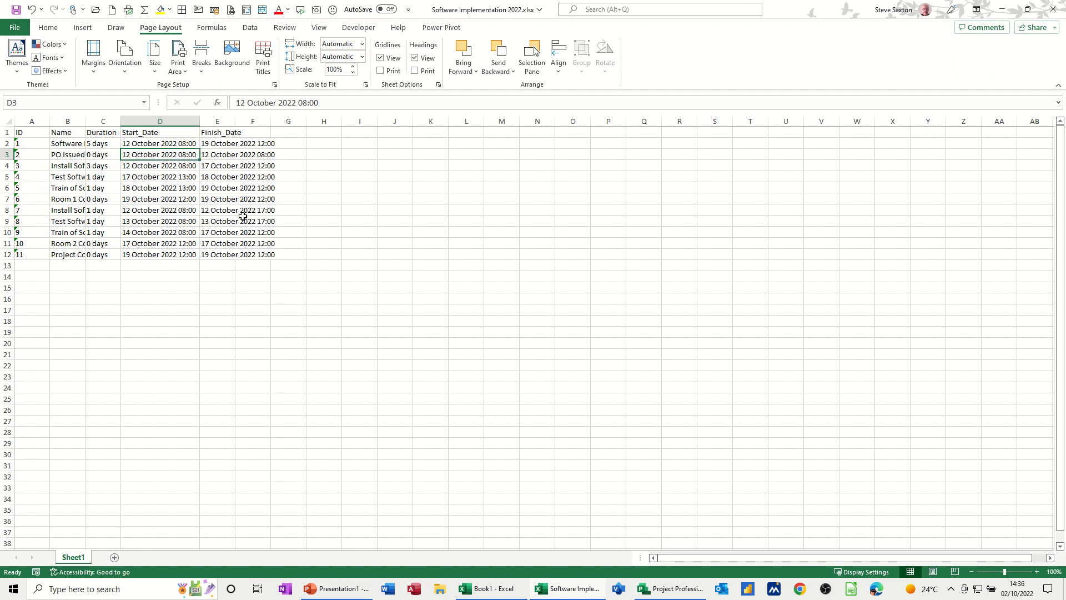
mouse_move(190, 216)
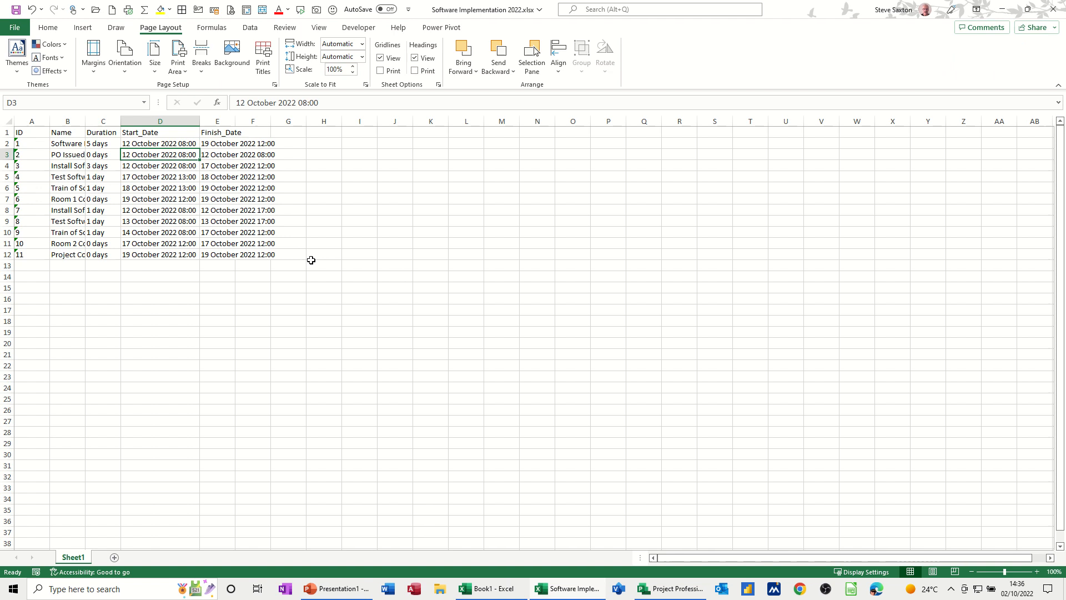
left_click(1053, 9)
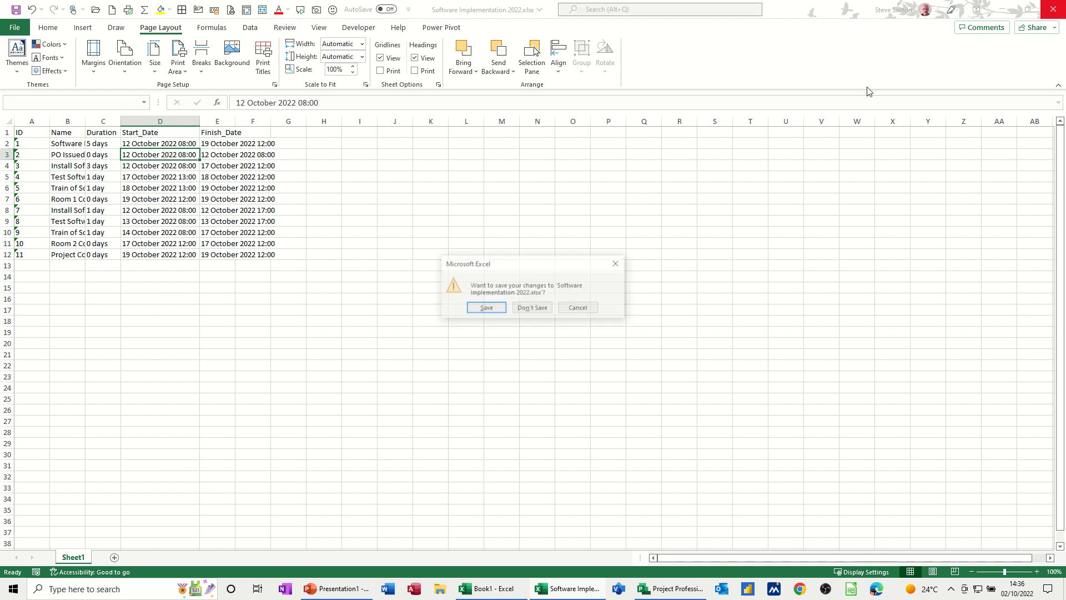
Step: Discard changes to the exported workbook and switch back to Project Professional
left_click(531, 307)
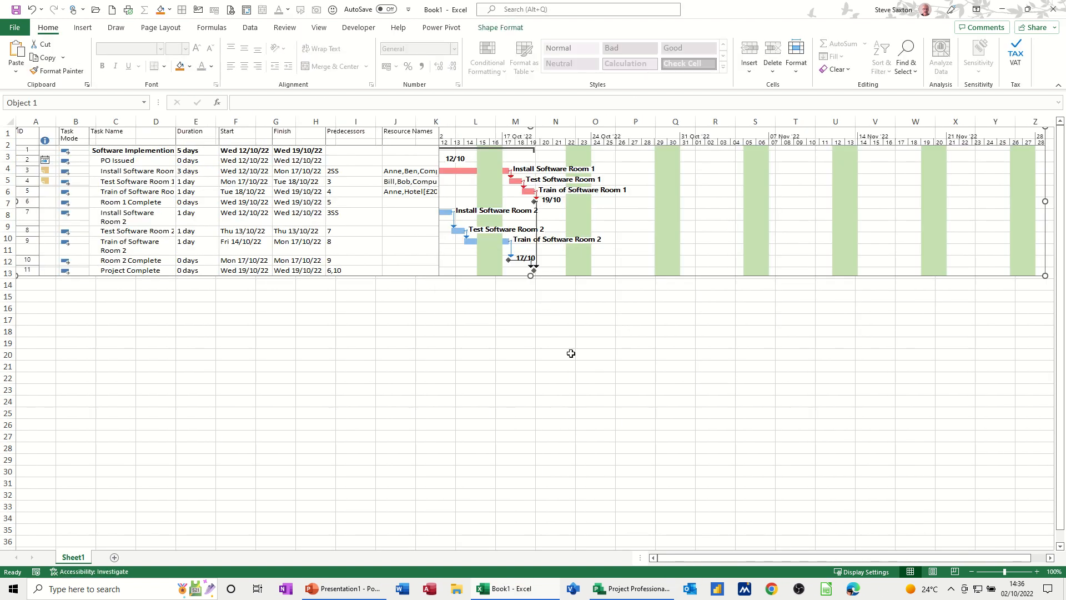
mouse_move(833, 198)
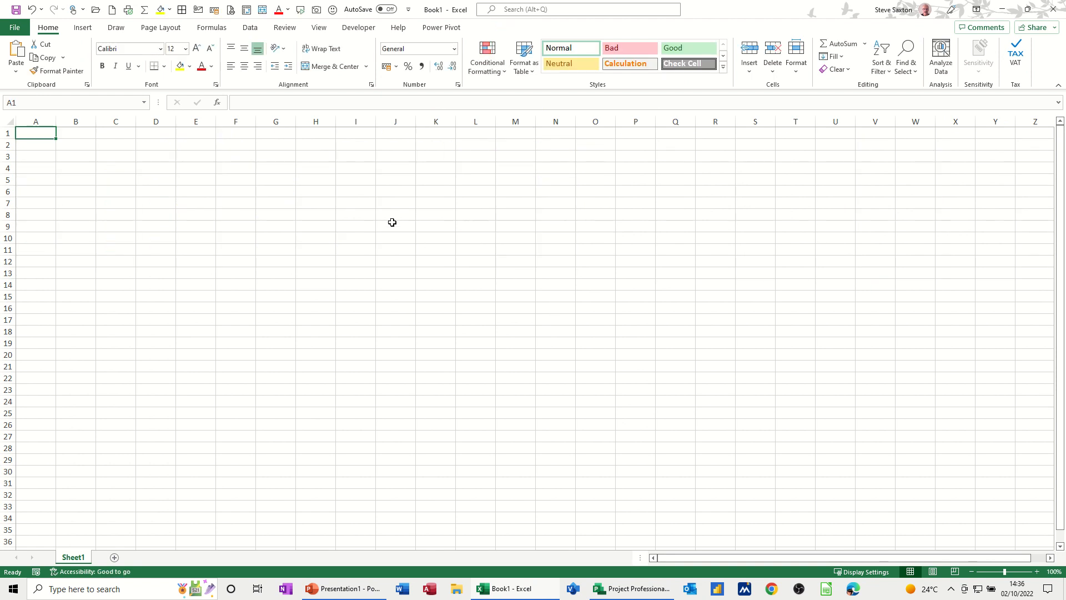
left_click(629, 593)
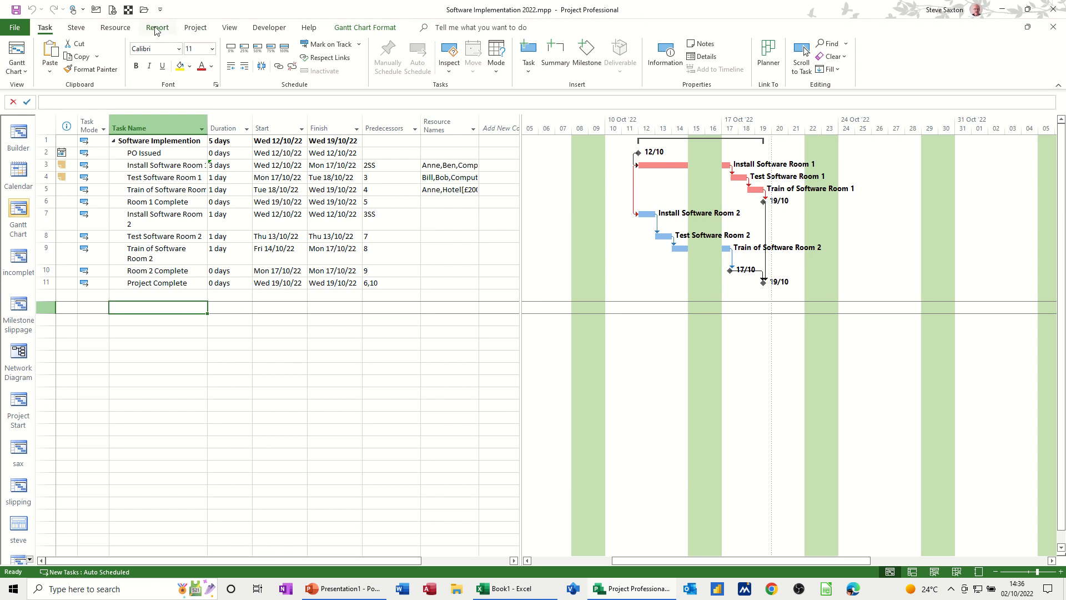
Step: Open the Resource Overview report from the Resources reports and bring it to the Excel workbook
left_click(158, 27)
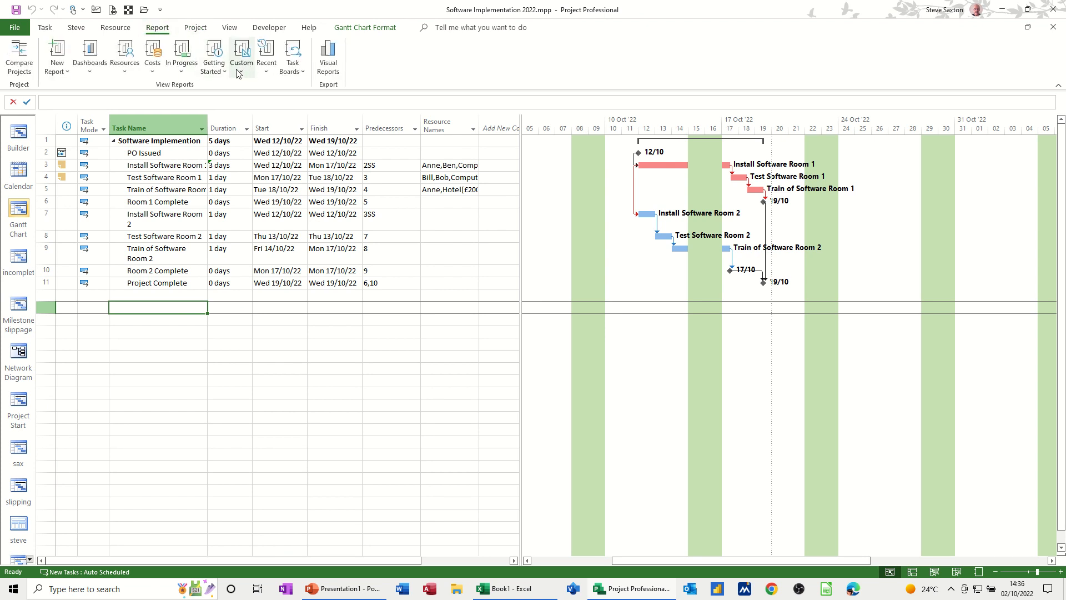
left_click(240, 56)
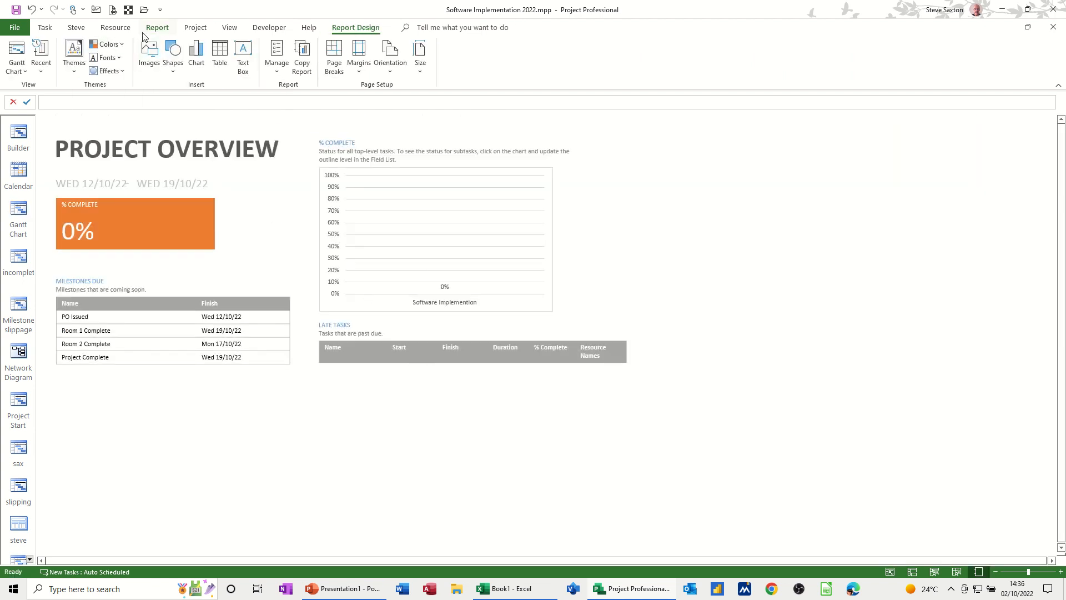
left_click(124, 57)
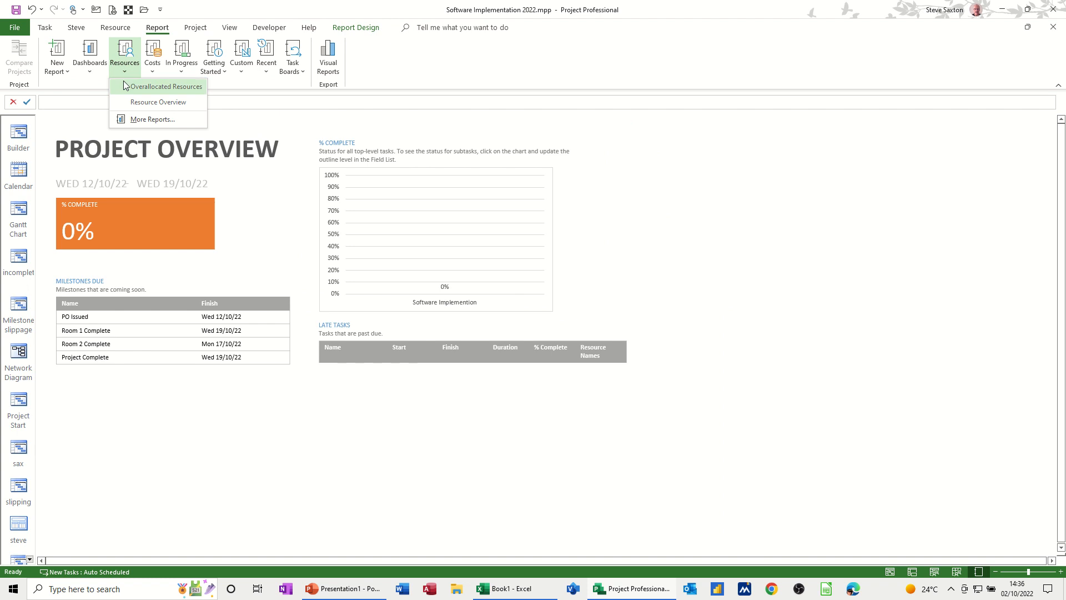
mouse_move(158, 102)
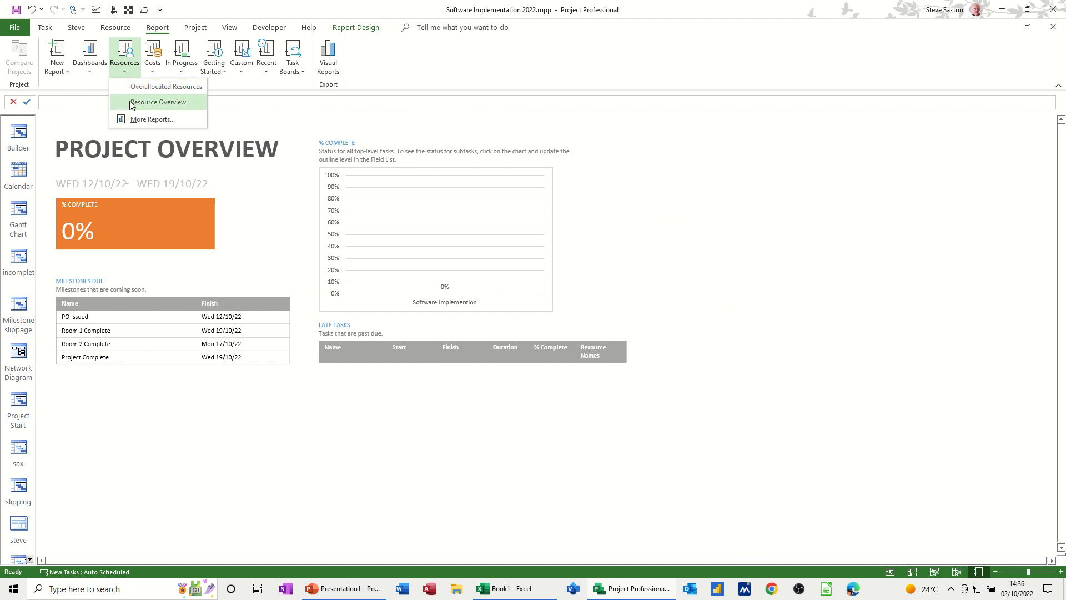
left_click(157, 102)
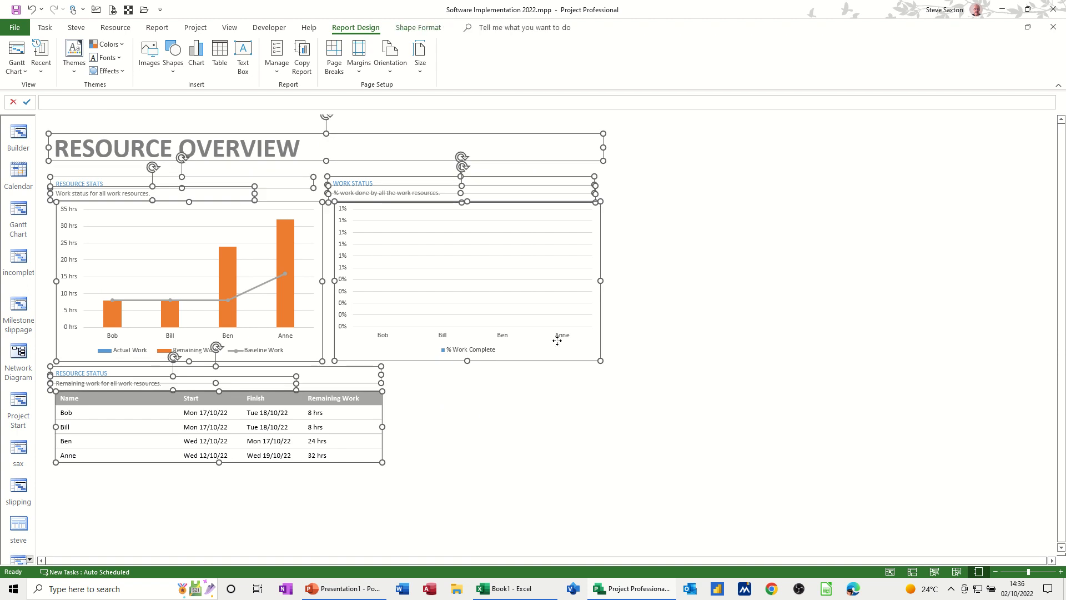
mouse_move(550, 448)
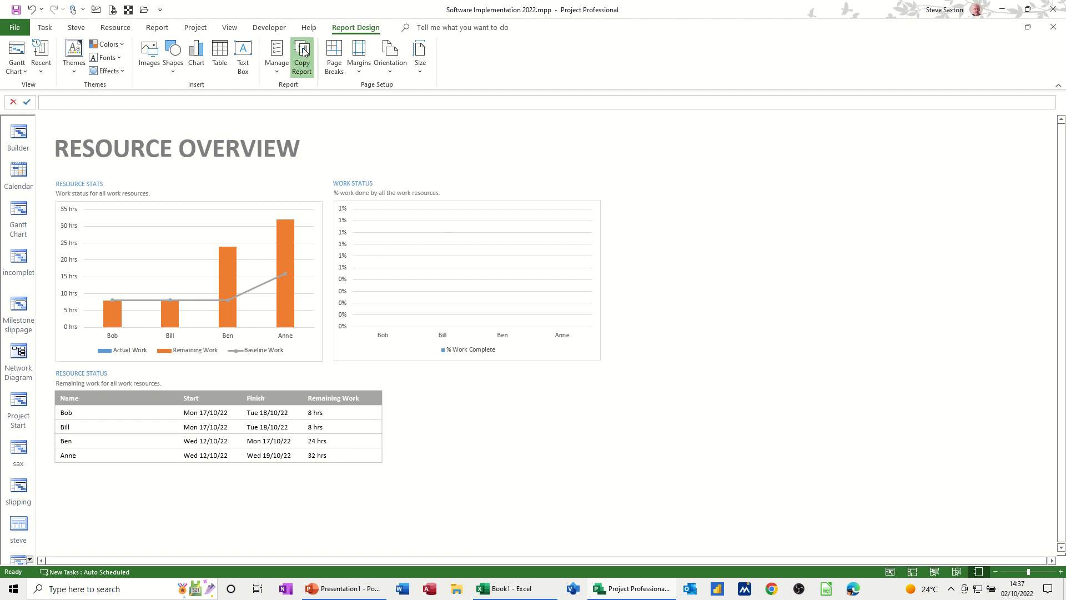
mouse_move(495, 588)
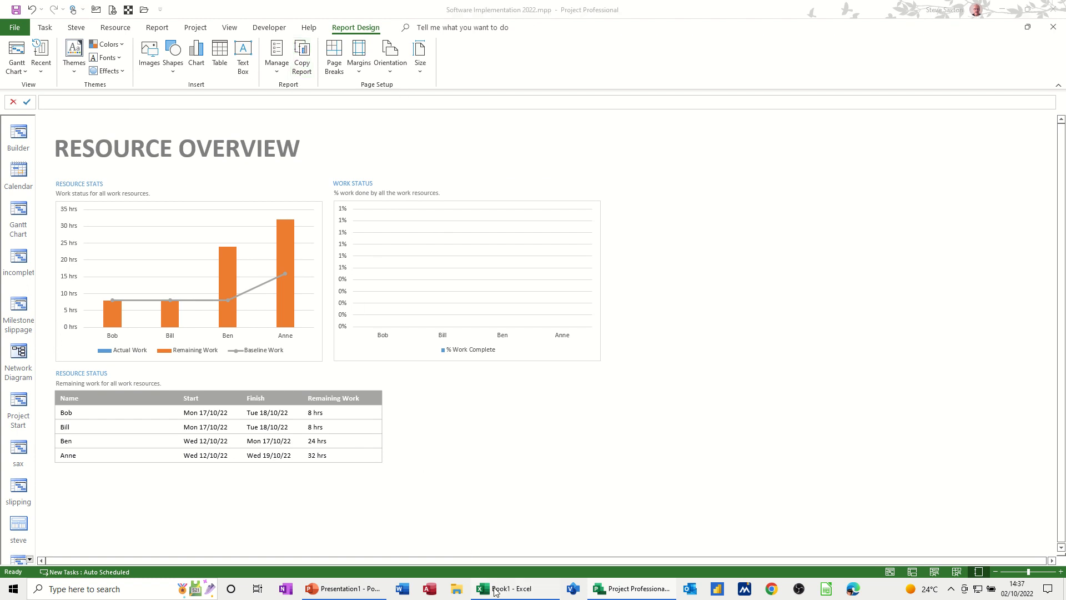
left_click(506, 588)
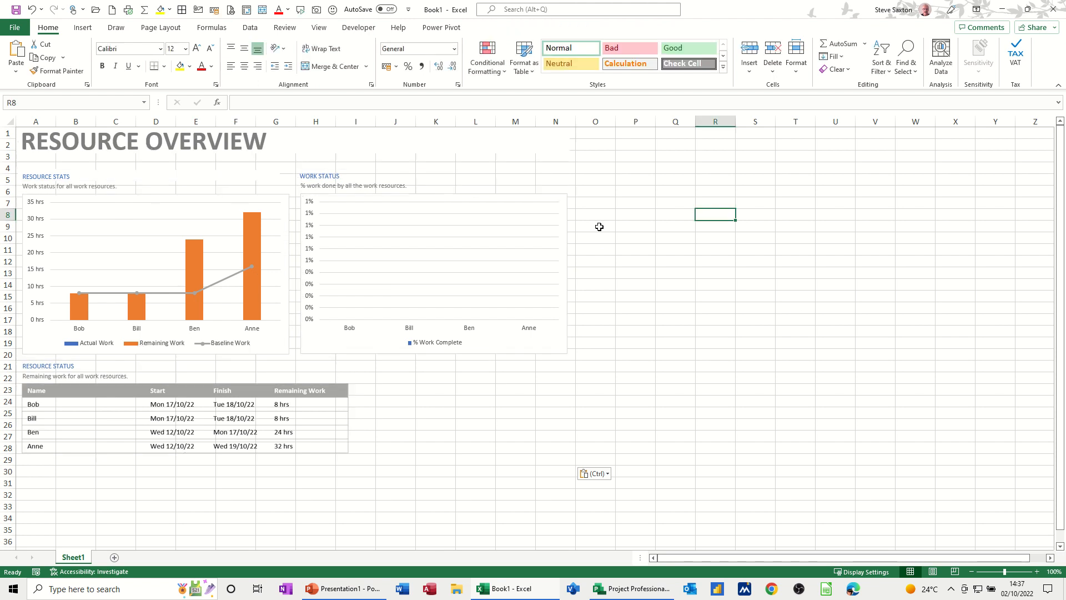
mouse_move(405, 589)
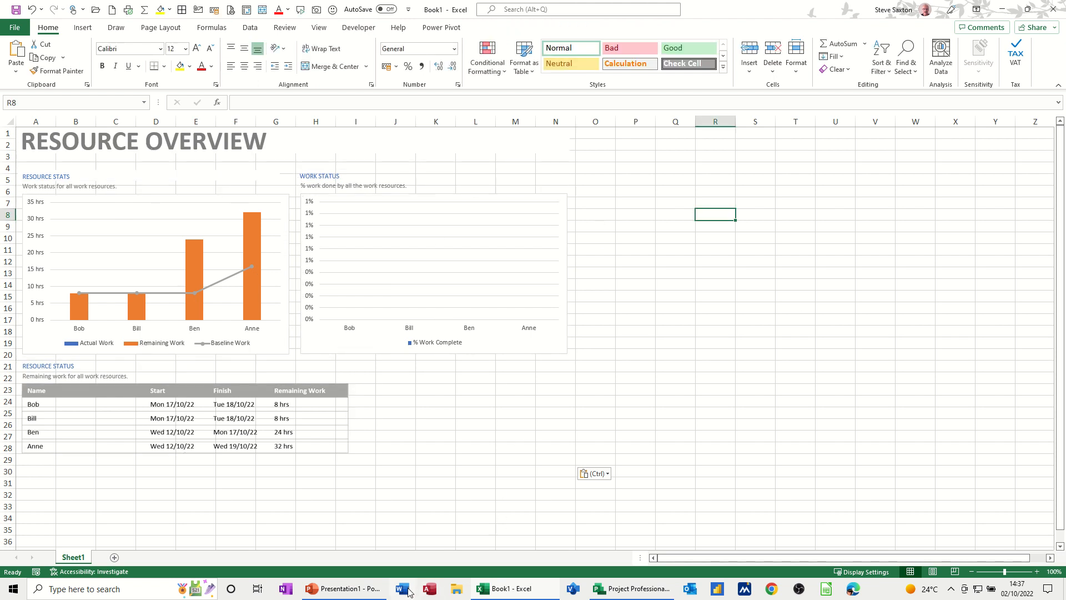
Step: Paste the Resource Overview report into Word and set the page orientation to landscape
left_click(402, 588)
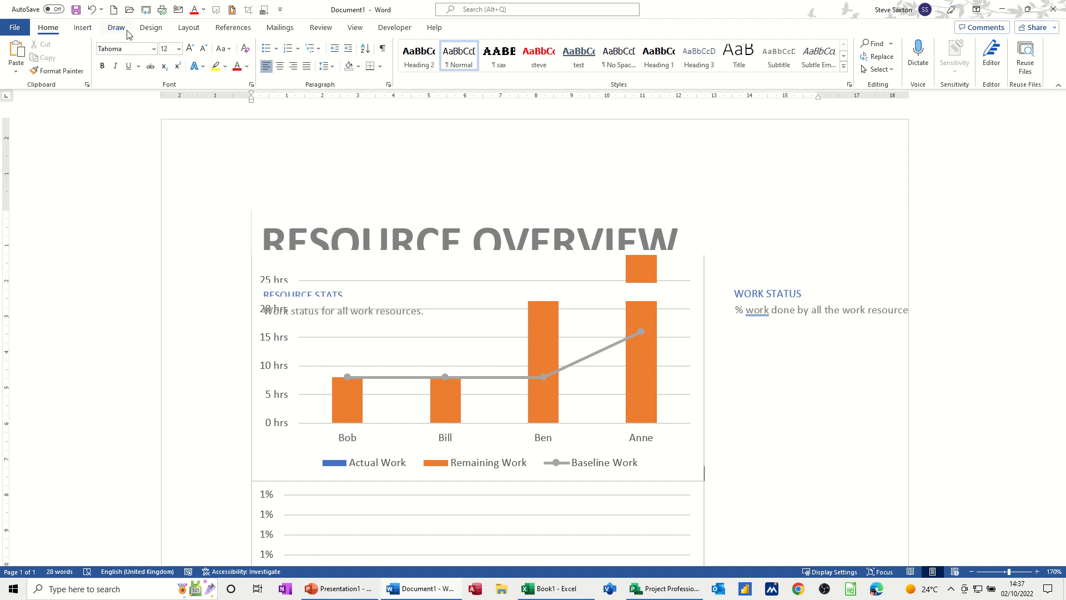
left_click(189, 27)
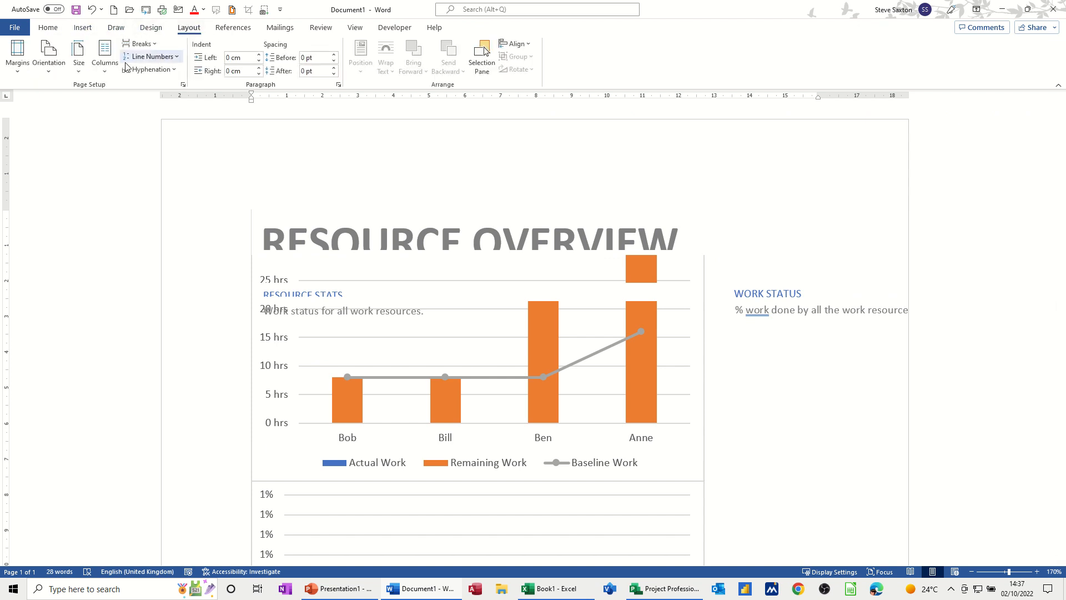
left_click(49, 55)
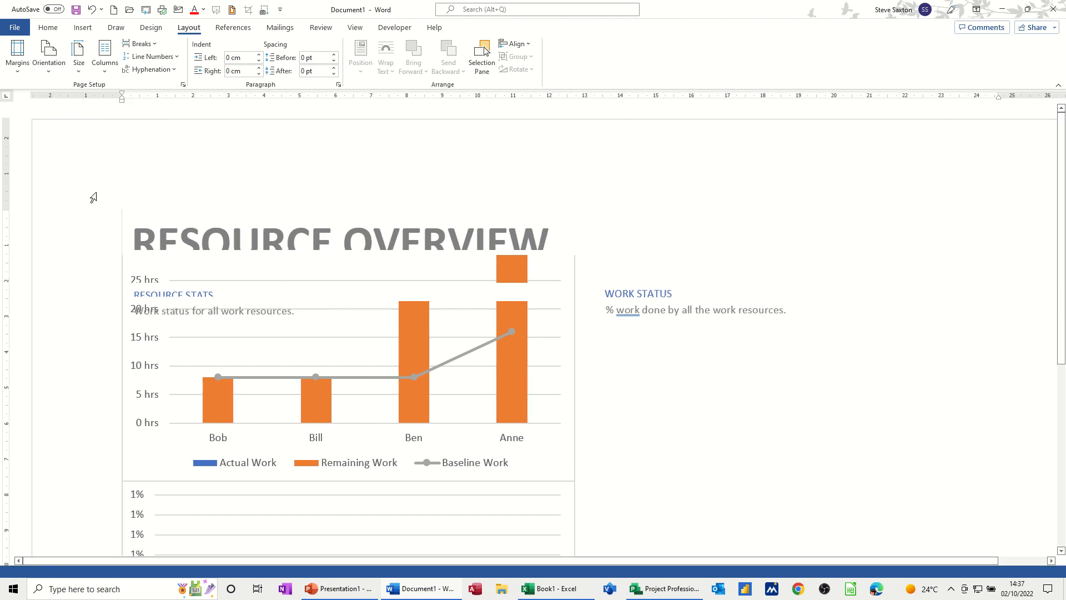
scroll("down", 3)
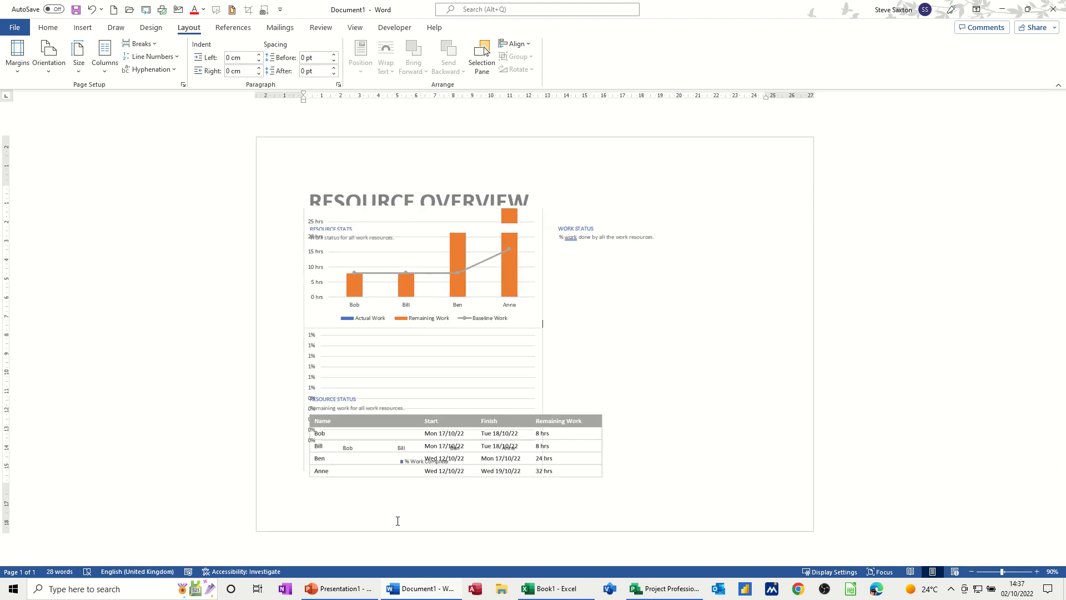
mouse_move(338, 589)
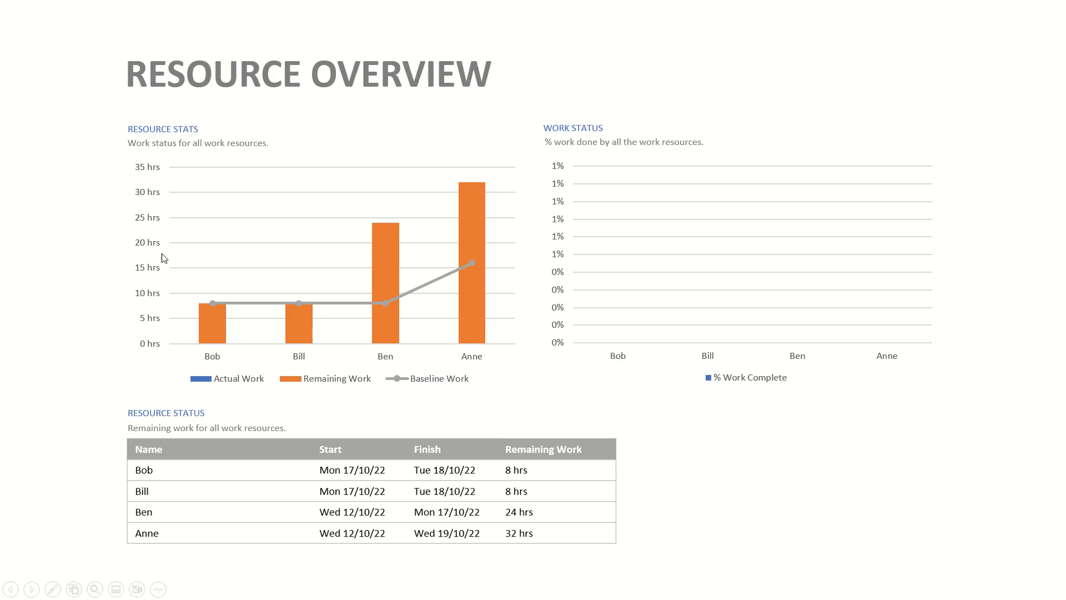
mouse_move(672, 394)
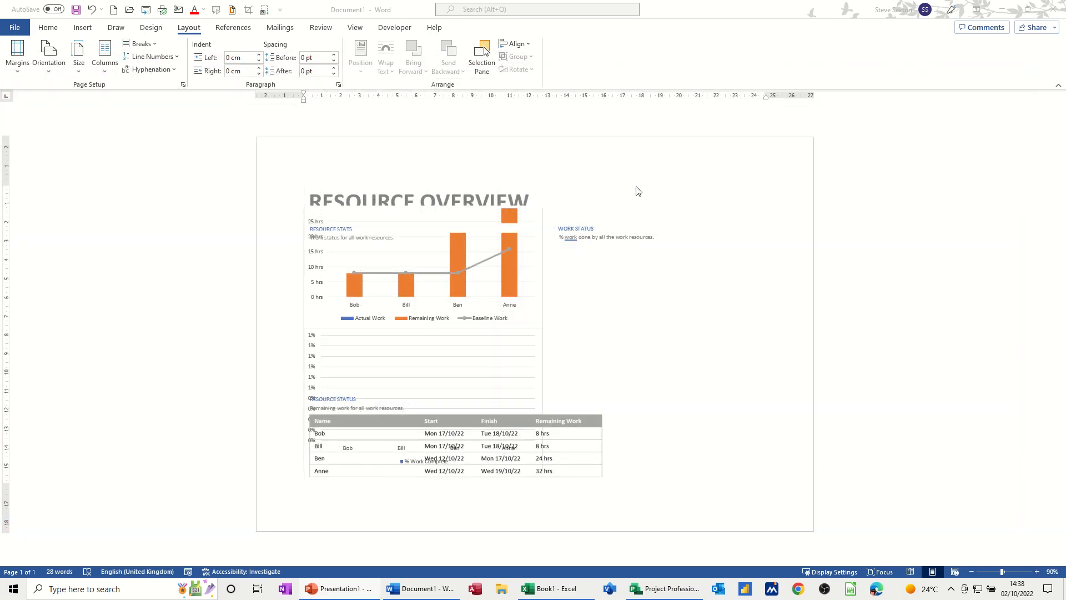
mouse_move(789, 212)
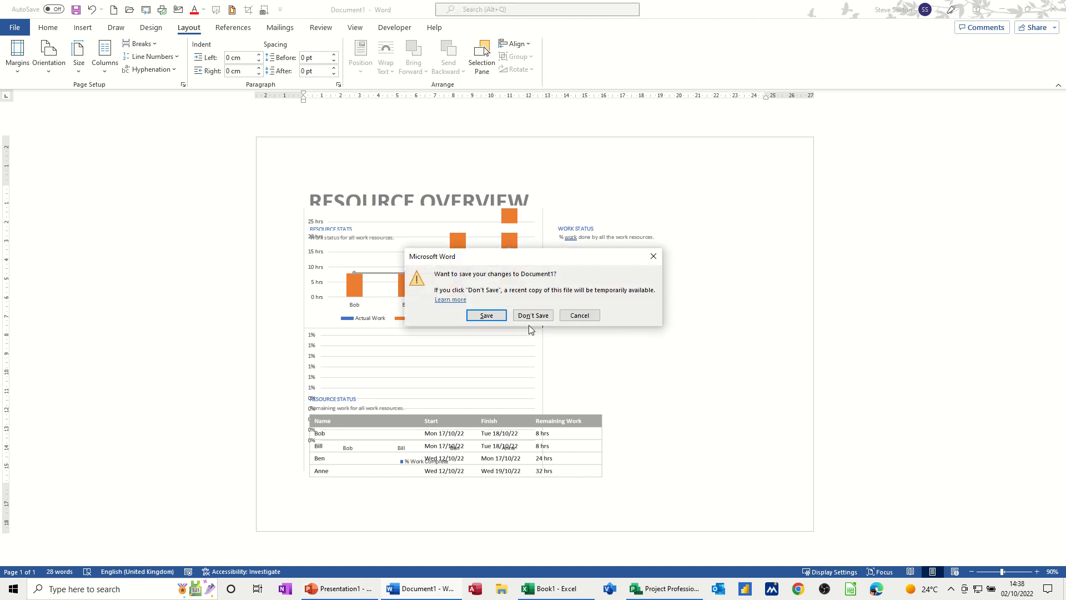
Step: Discard changes with Don't Save so the report document closes
left_click(533, 315)
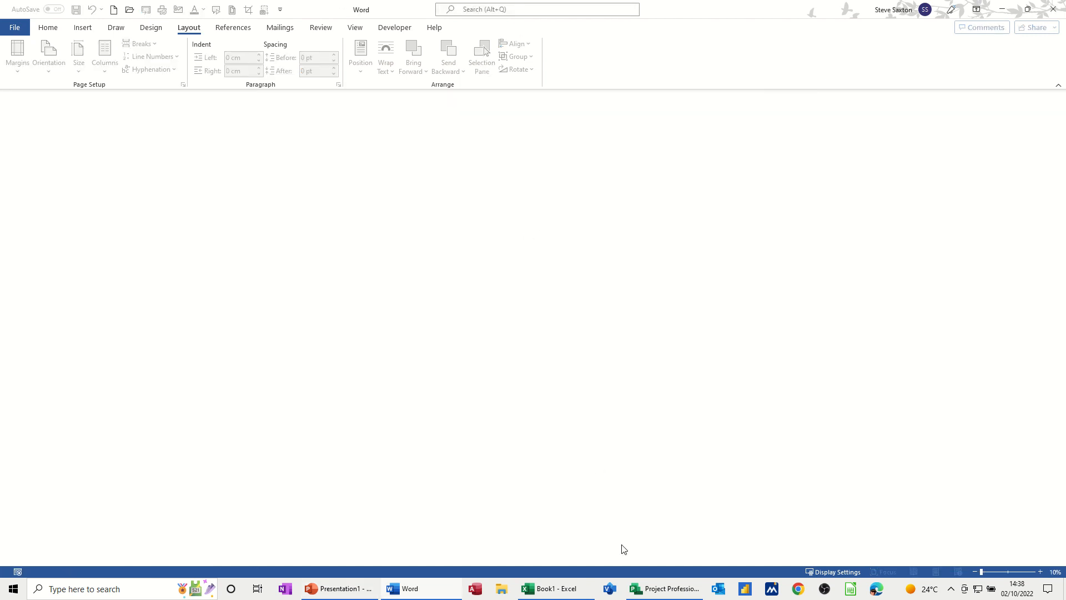
Step: Bring the Software Implementation 2022 Gantt schedule back on screen in Project
left_click(663, 588)
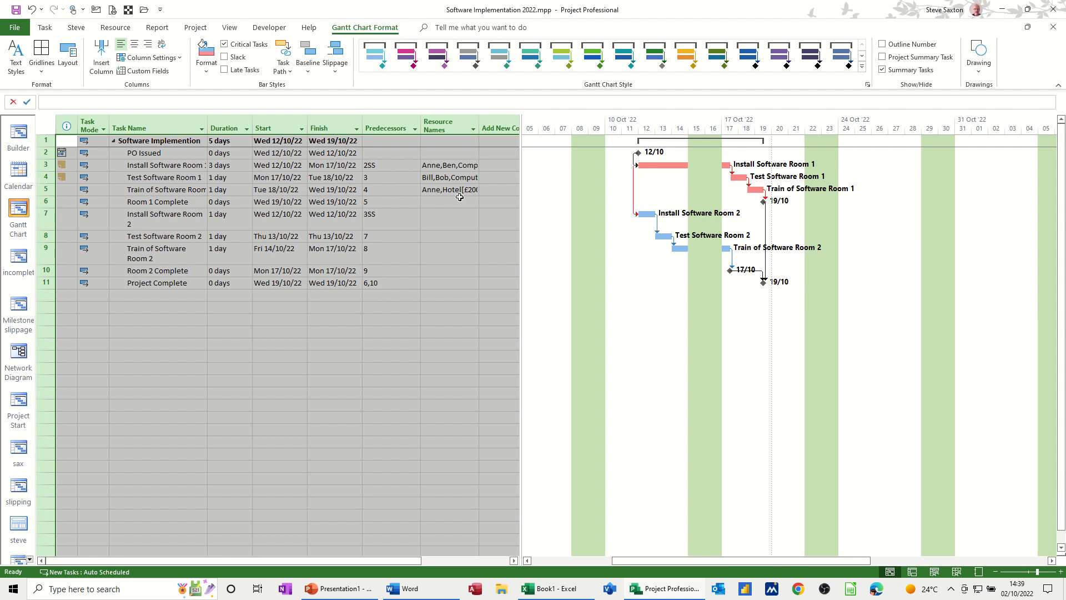
left_click(161, 177)
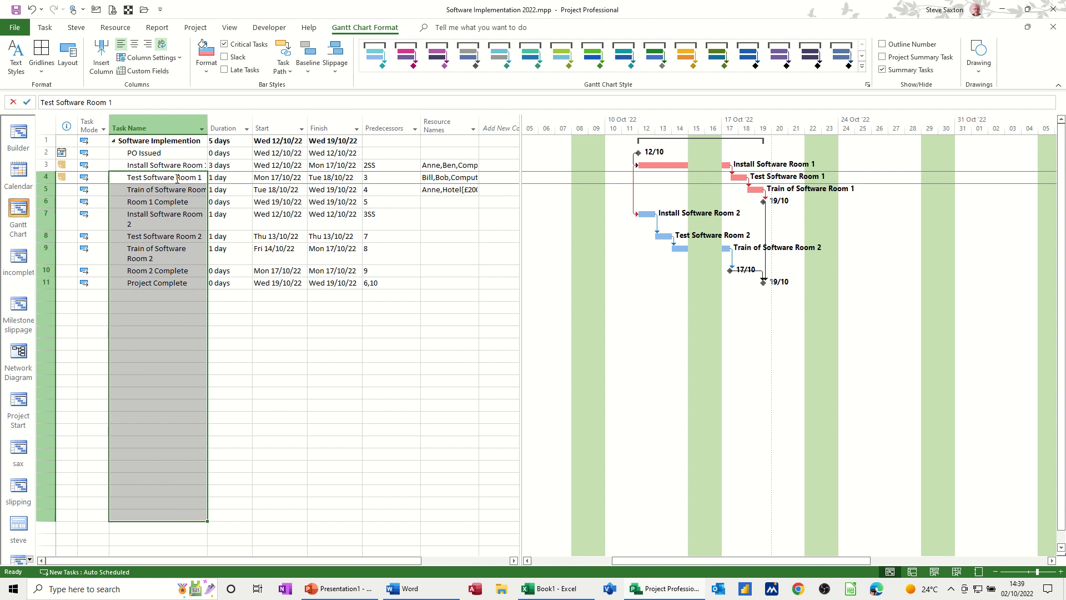
left_click(164, 236)
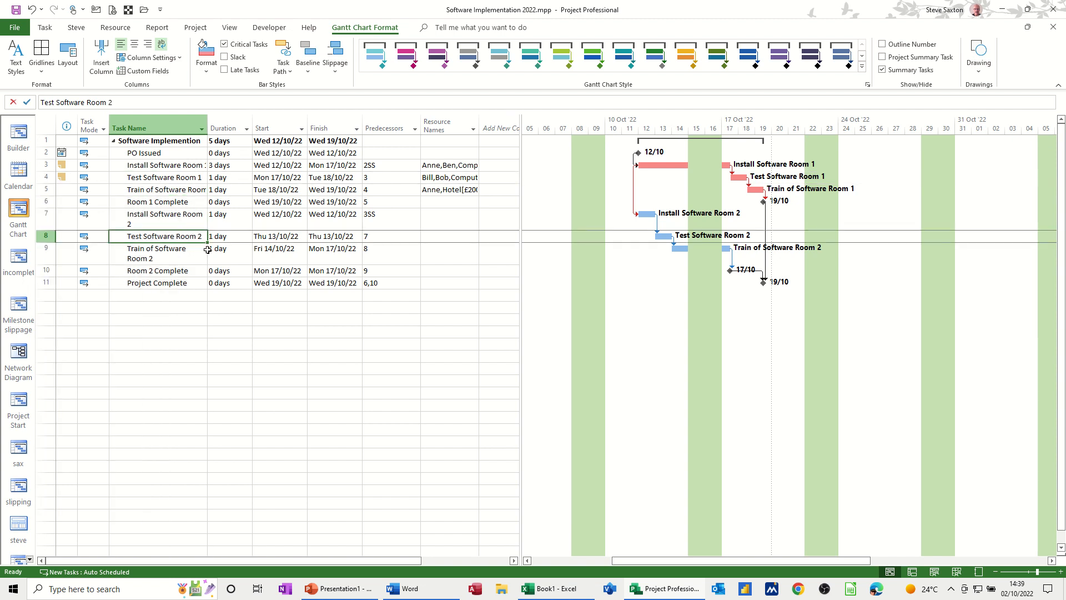
left_click(229, 27)
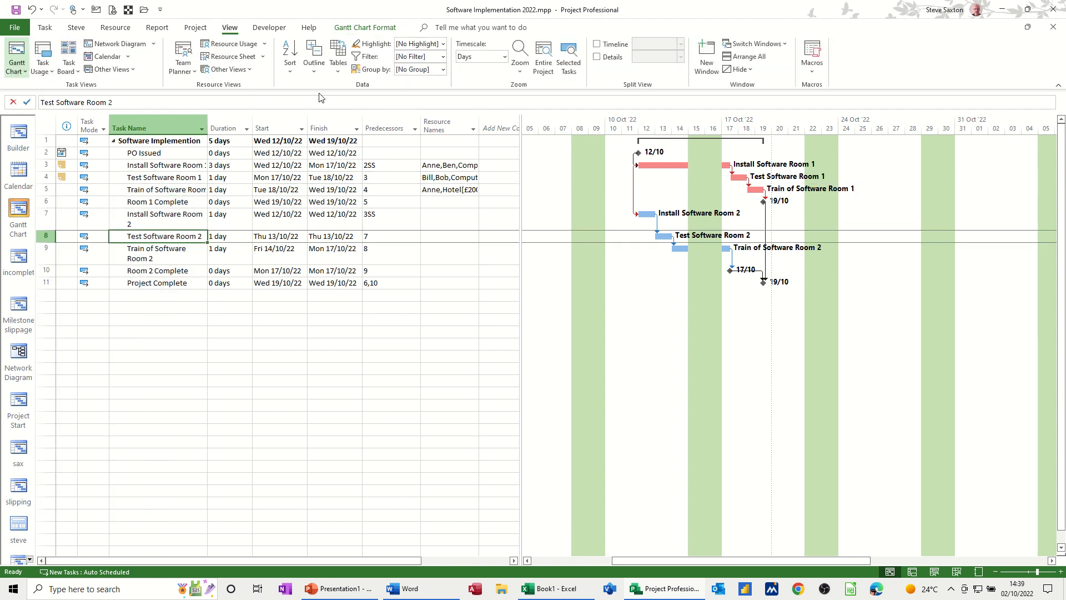
left_click(441, 57)
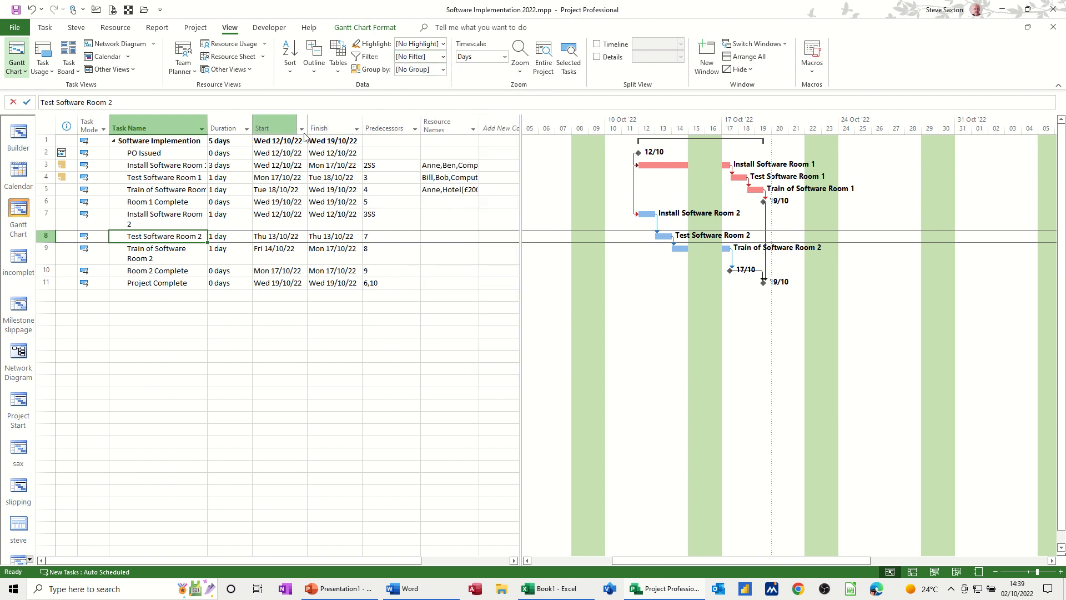
left_click(300, 128)
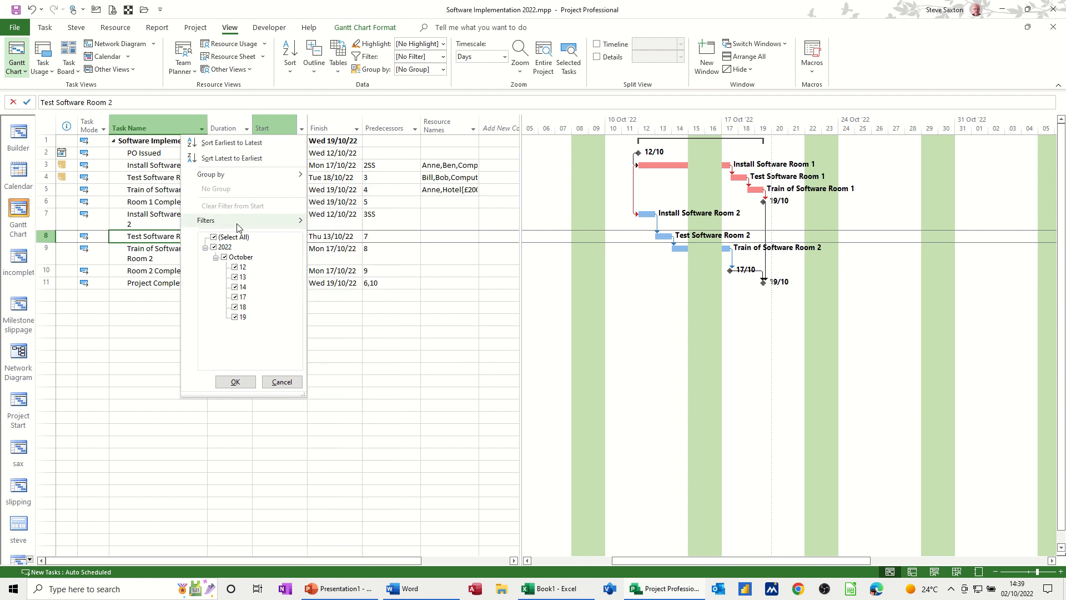
mouse_move(280, 381)
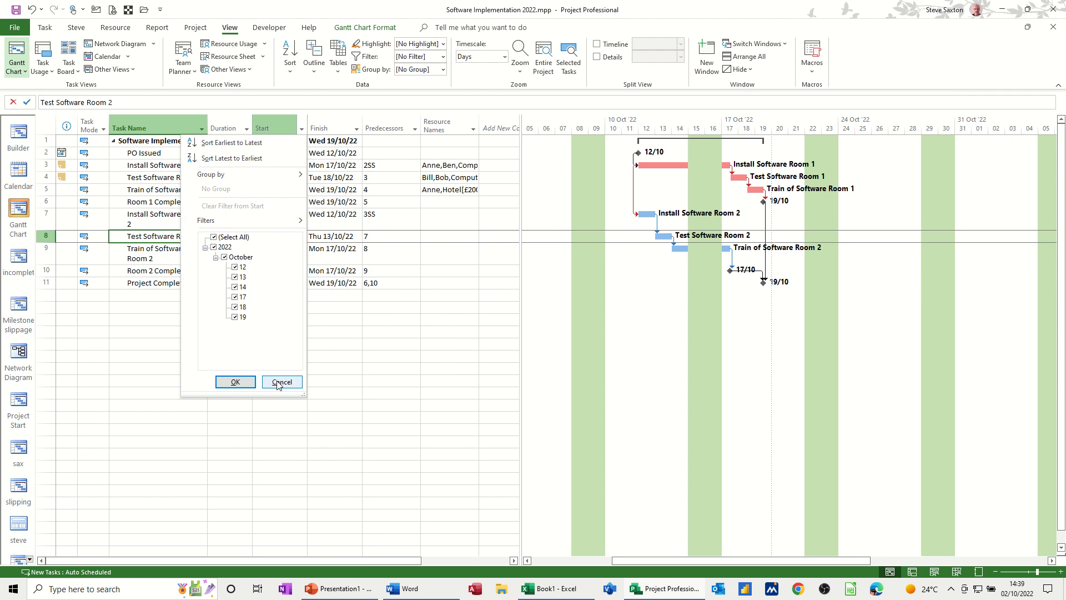
left_click(280, 381)
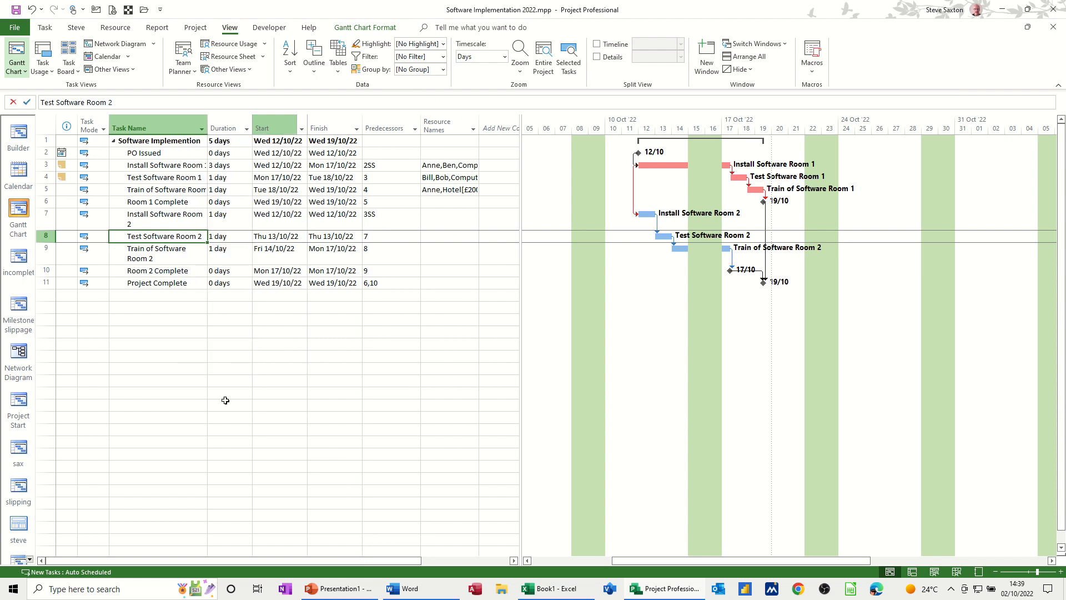
mouse_move(219, 425)
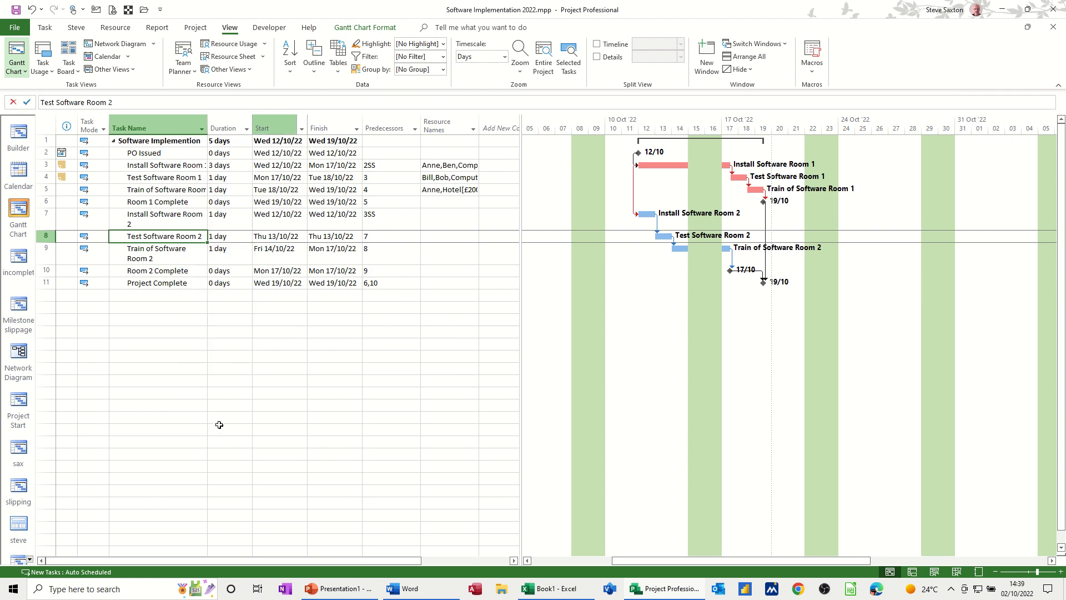